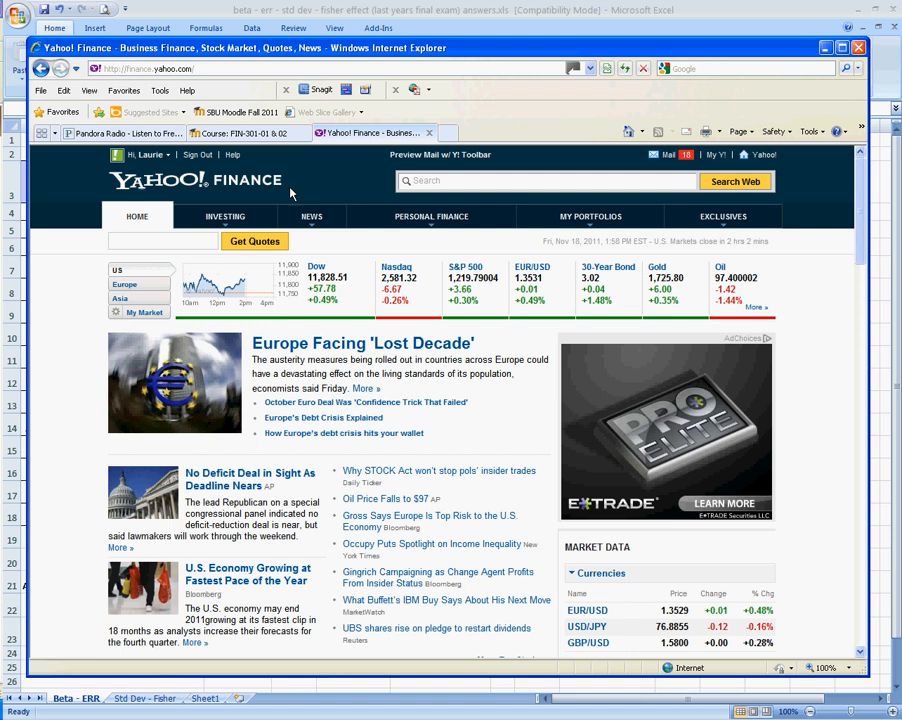
Look up the Yahoo Finance quote for ticker C (Citigroup).
{"action": "left_click", "coordinate": [162, 242]}
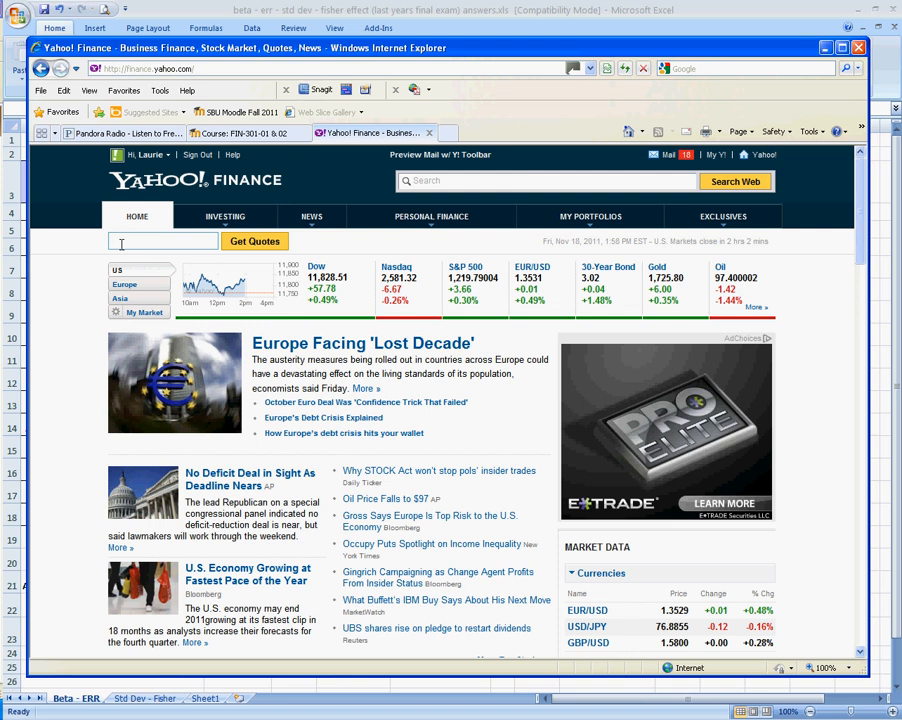
{"action": "type", "text": "c"}
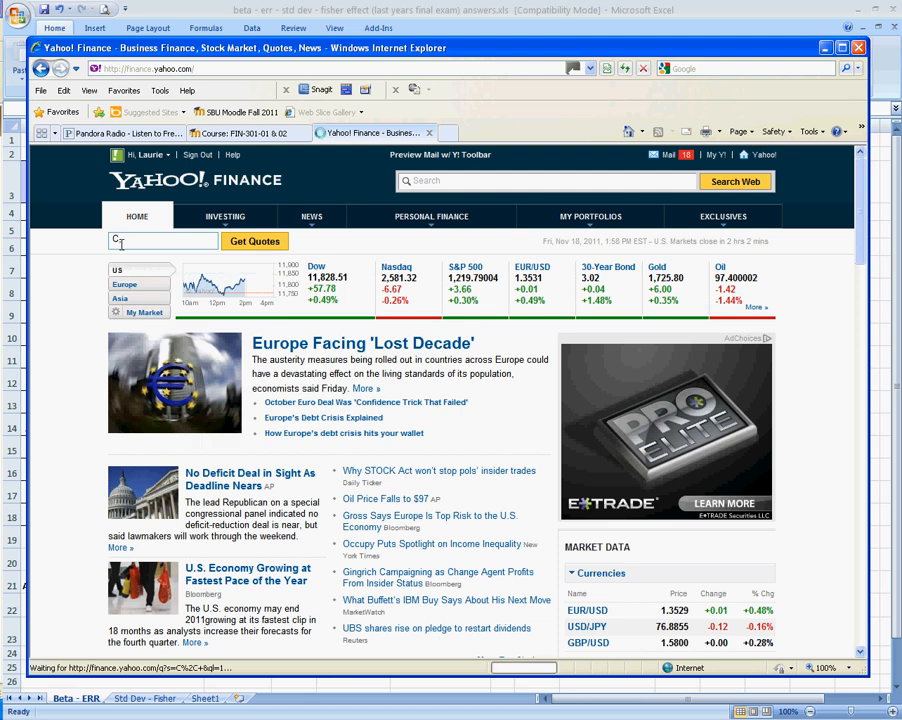
{"action": "left_click", "coordinate": [254, 240]}
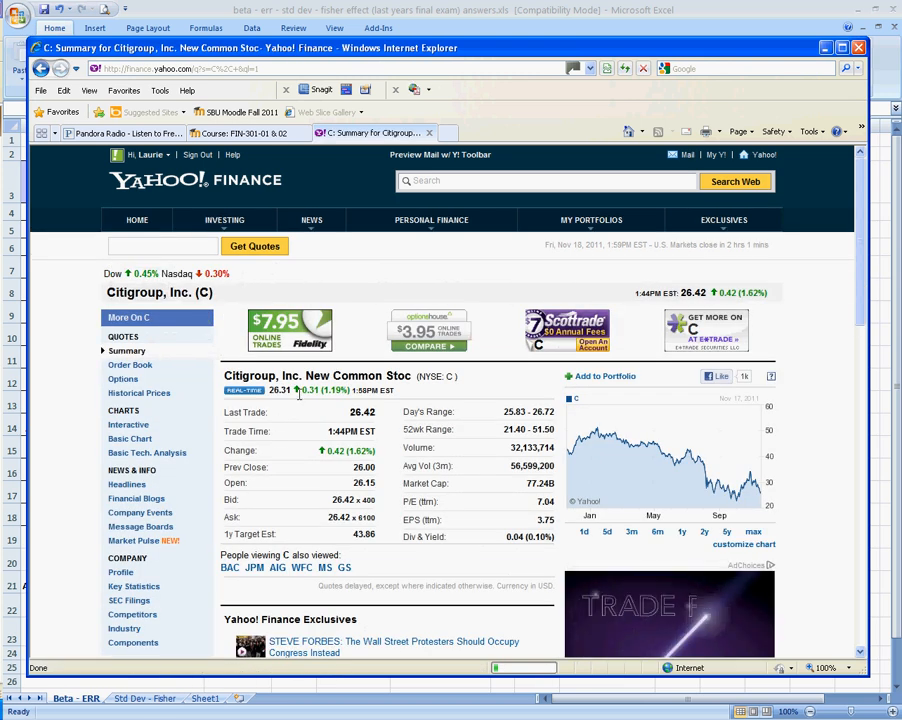
{"action": "left_click", "coordinate": [224, 220]}
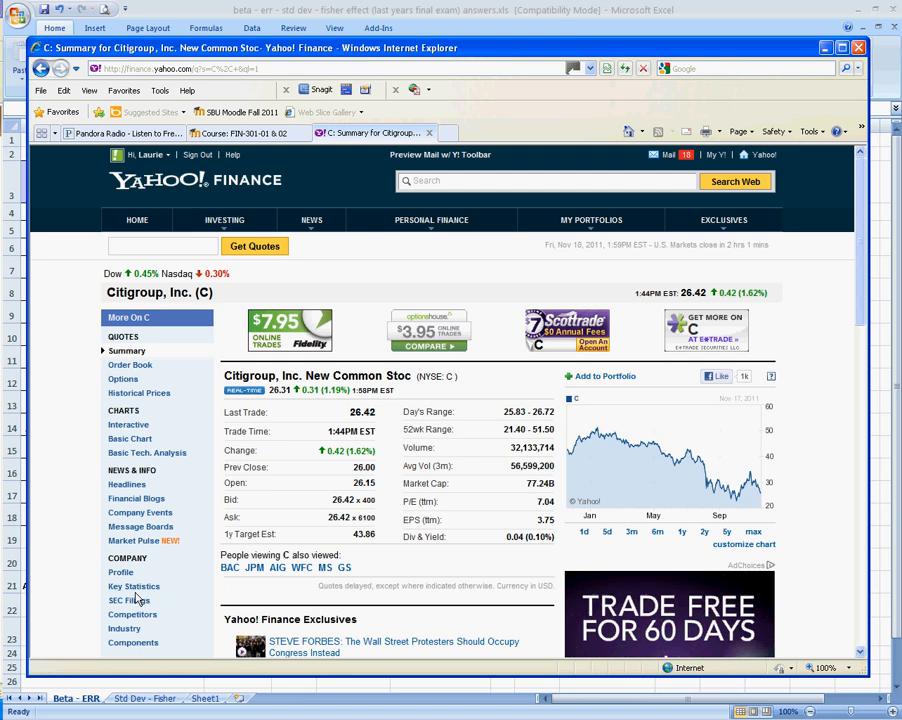
Go to Citigroup's Key Statistics page from the left sidebar.
{"action": "left_click", "coordinate": [132, 586]}
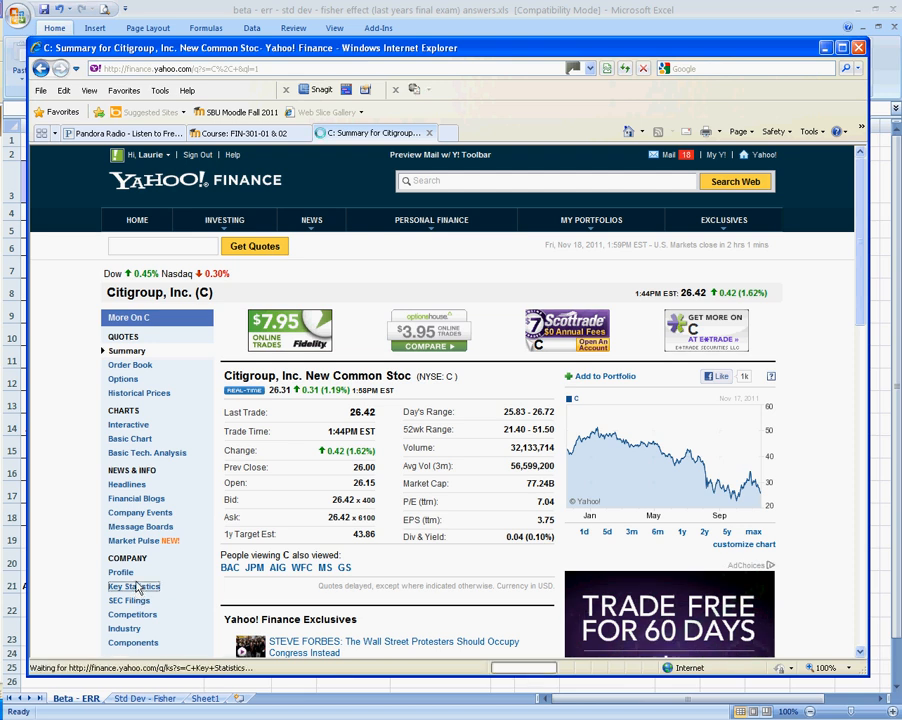
{"action": "left_click", "coordinate": [132, 586]}
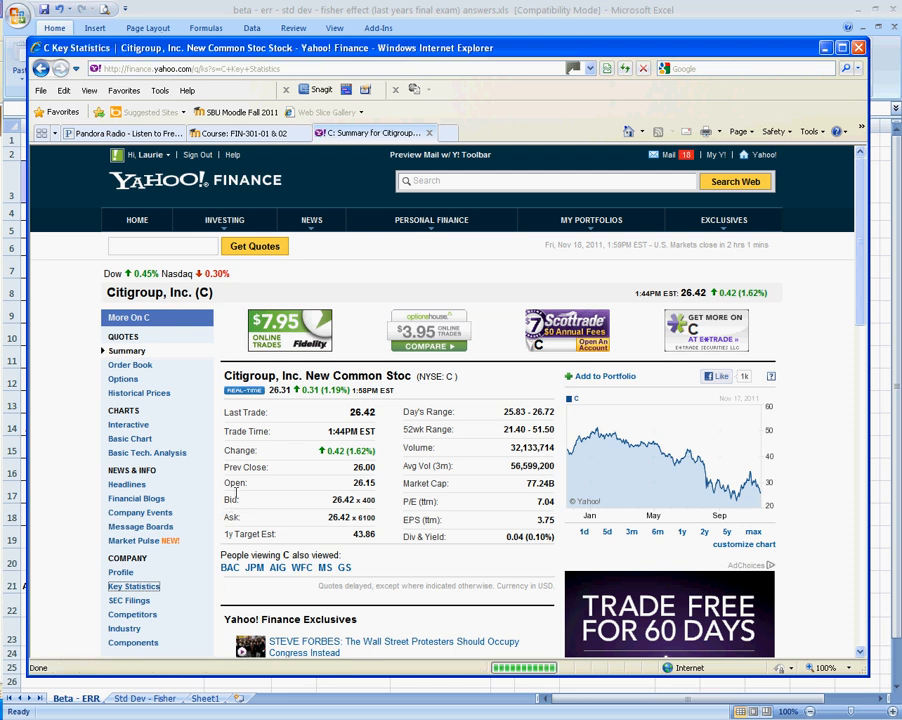
Bring Citigroup's beta into view under Stock Price History in Key Statistics.
{"action": "left_click", "coordinate": [132, 588]}
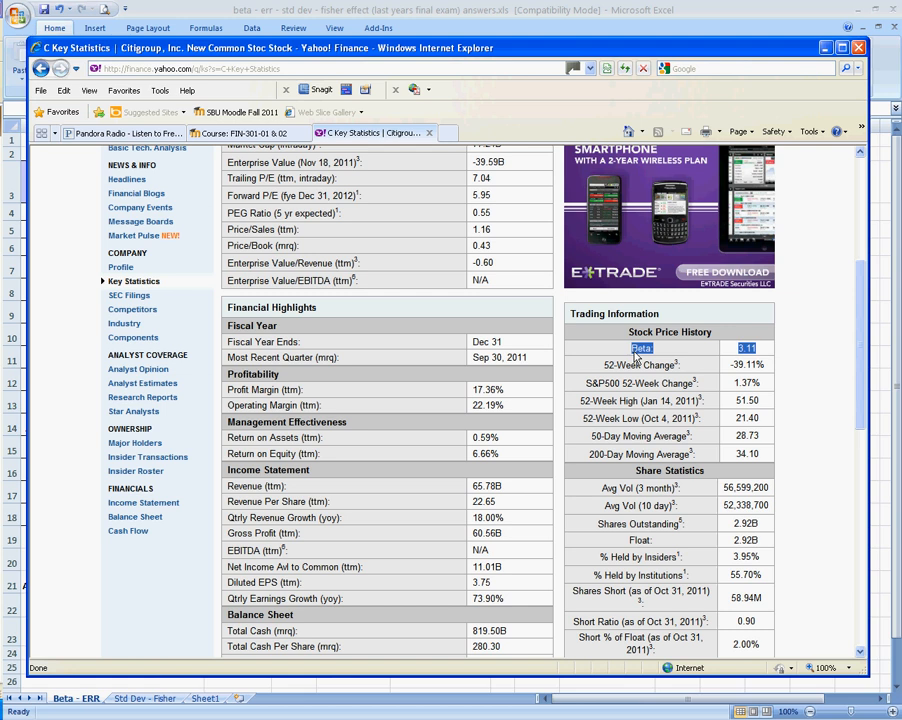
{"action": "mouse_move", "coordinate": [712, 62]}
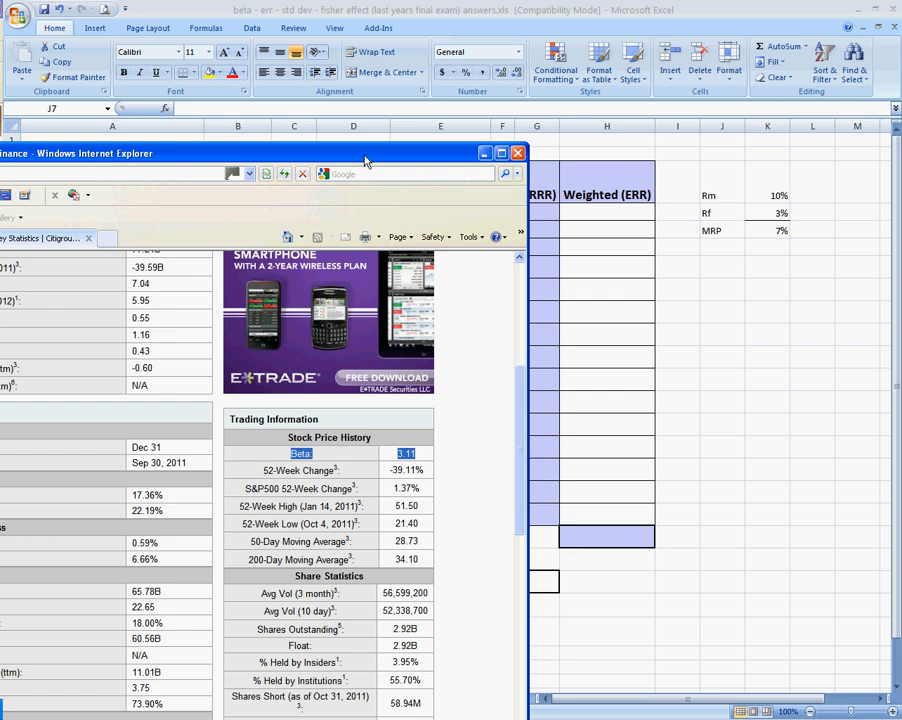
Minimize the browser and review Citigroup's beta and its 6.67% (=1/15) portfolio weight.
{"action": "left_click", "coordinate": [518, 152]}
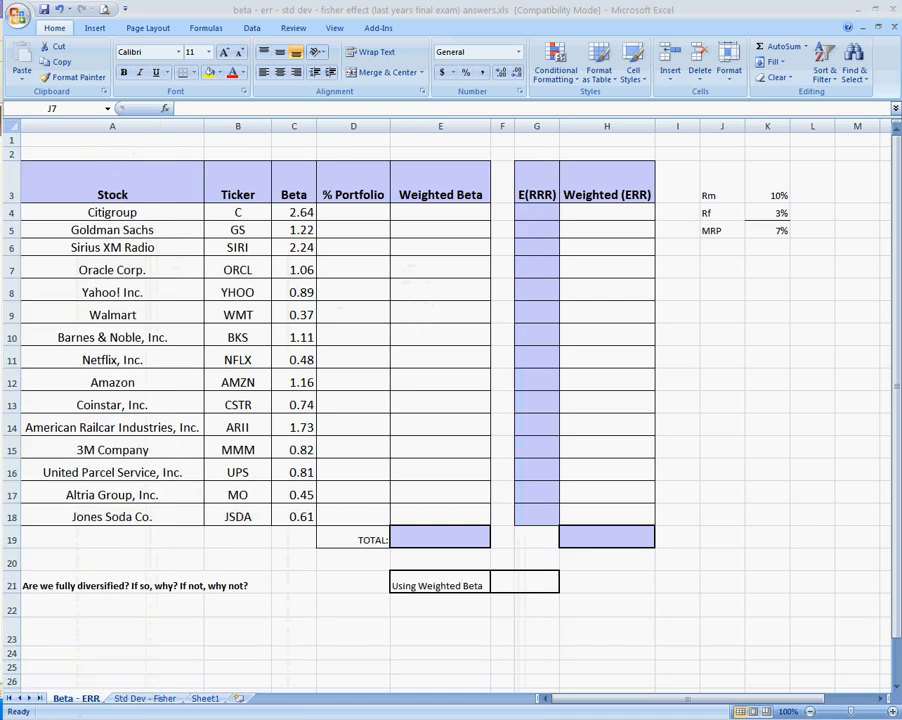
{"action": "left_click", "coordinate": [294, 212]}
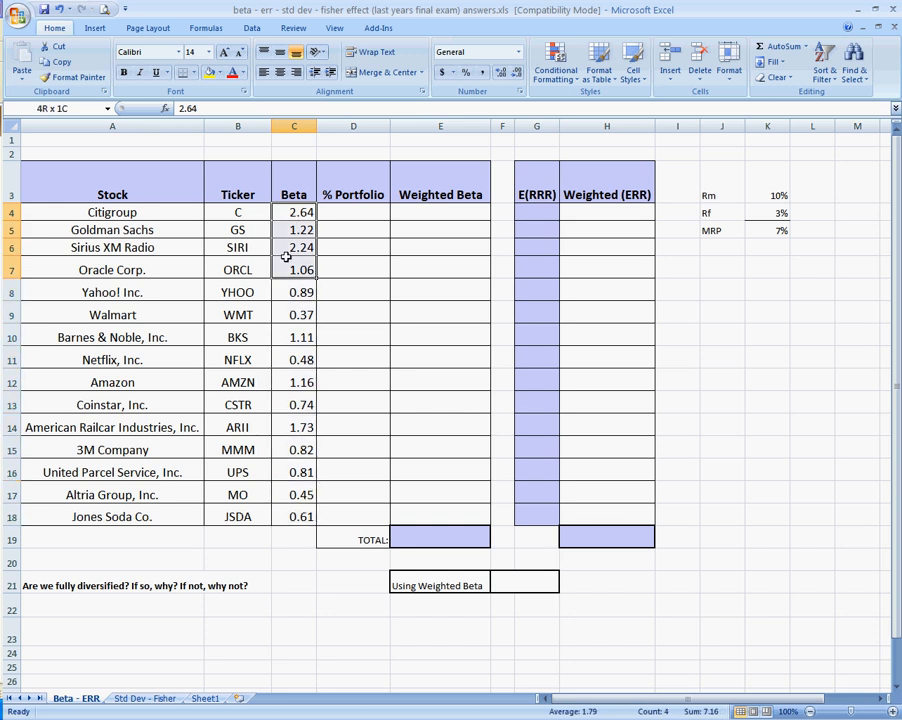
{"action": "left_click", "coordinate": [294, 212]}
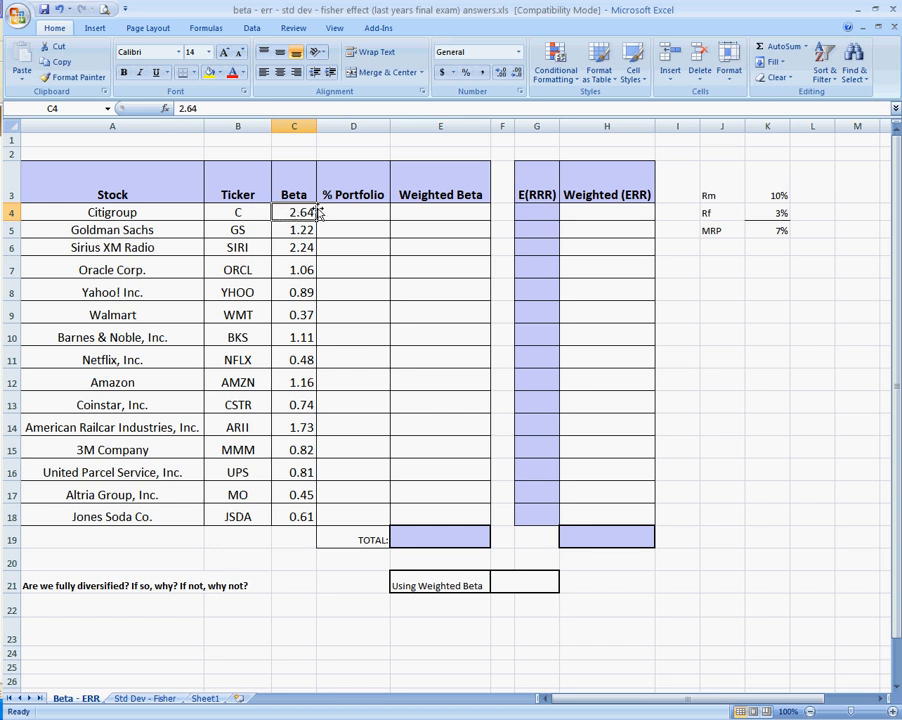
{"action": "left_click", "coordinate": [352, 212]}
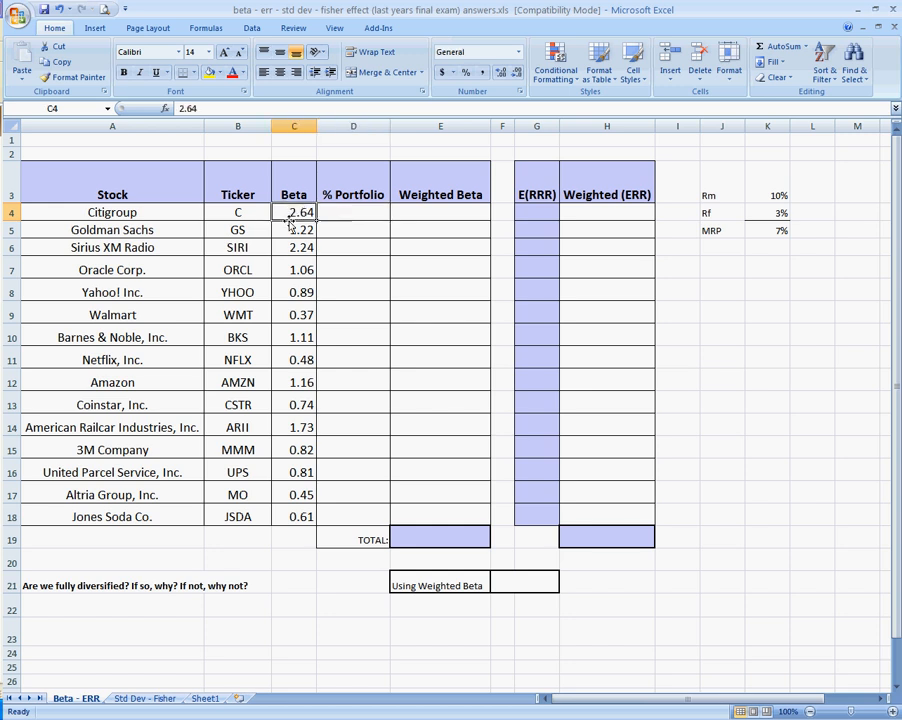
{"action": "mouse_move", "coordinate": [324, 212]}
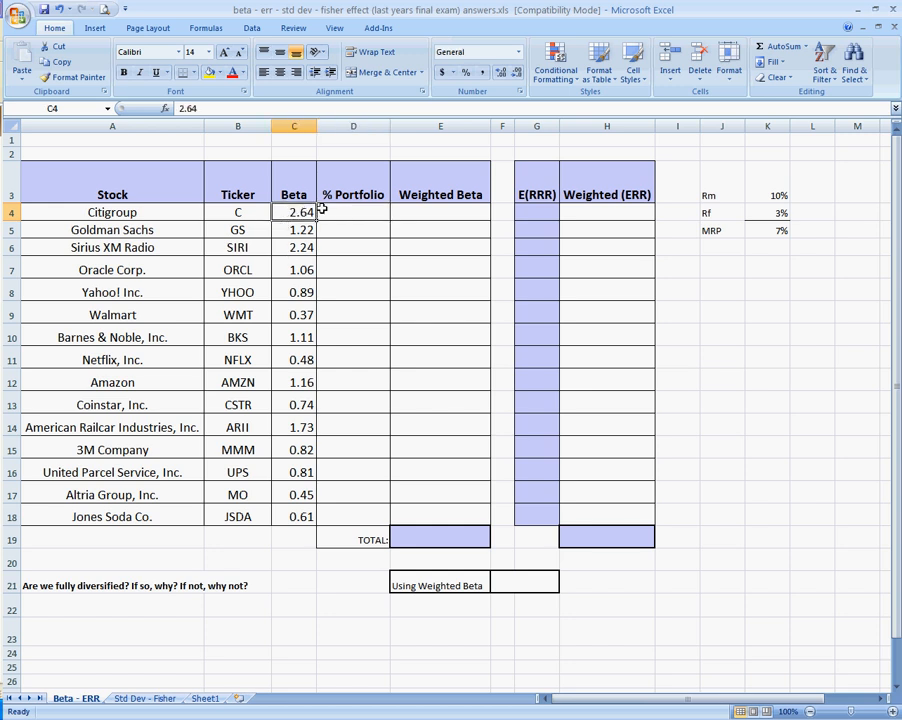
{"action": "left_click", "coordinate": [352, 212]}
{"action": "type", "text": "=1/15"}
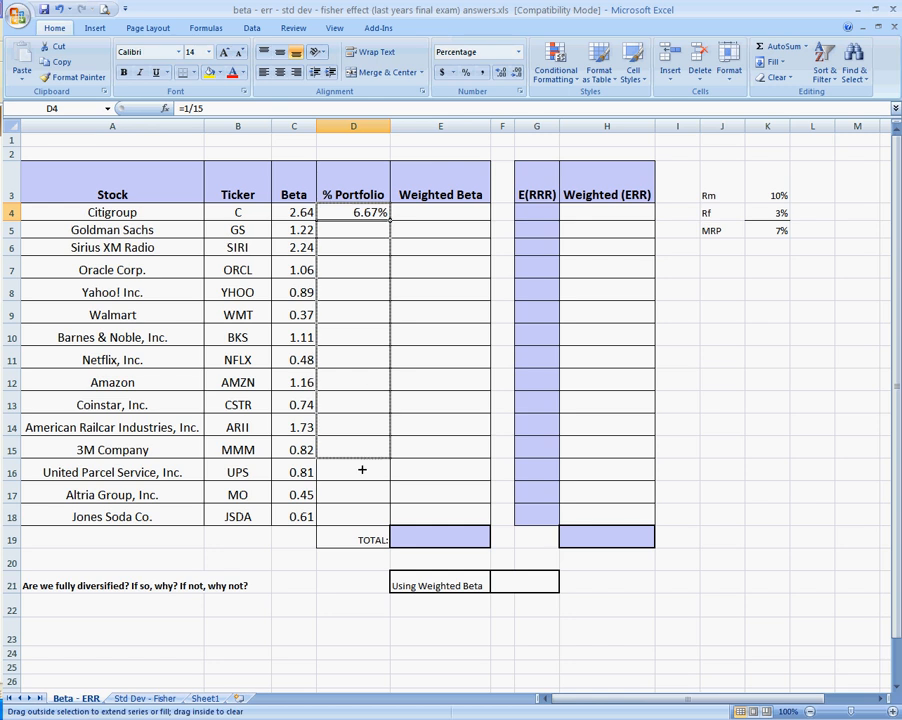
Fill the 6.67% weight down to all fifteen stocks and compute Citigroup's weighted beta as =C4*D4.
{"action": "left_click_drag", "start_coordinate": [352, 212], "coordinate": [352, 516]}
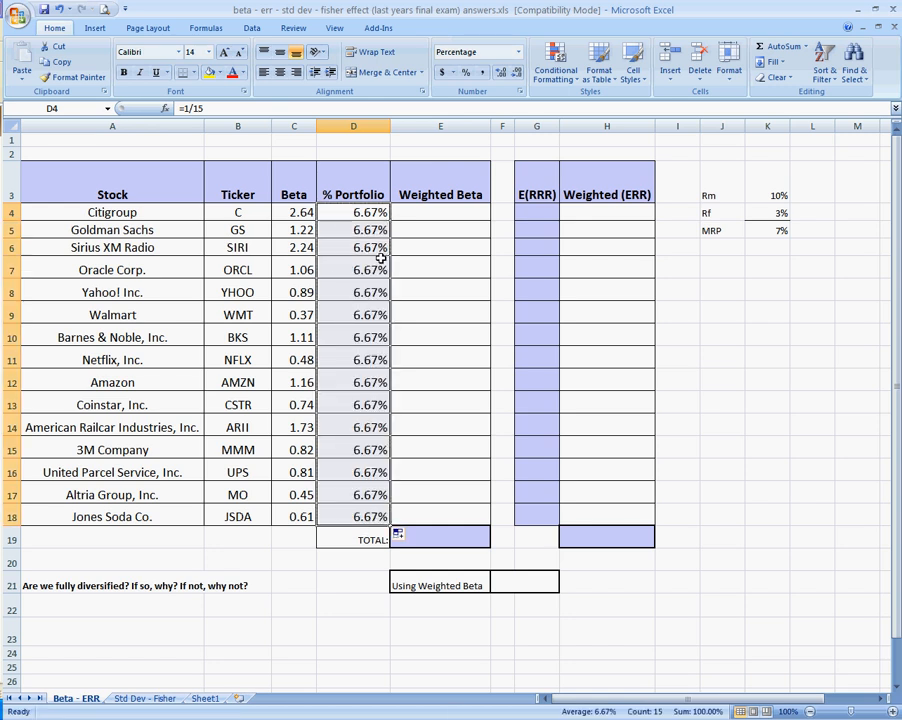
{"action": "left_click", "coordinate": [440, 212]}
{"action": "type", "text": "="}
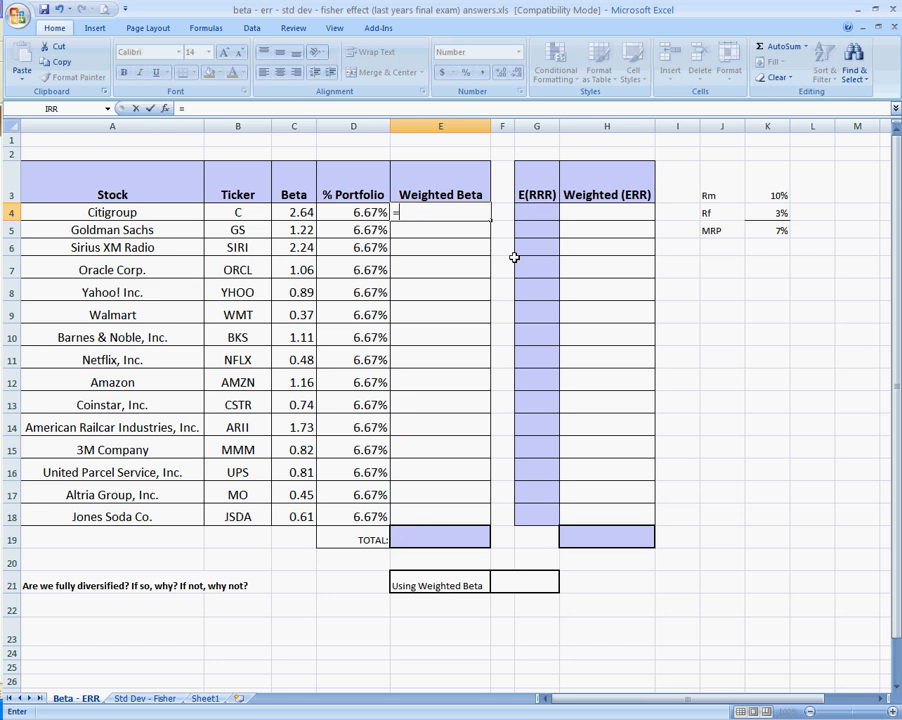
{"action": "type", "text": "C4*D4"}
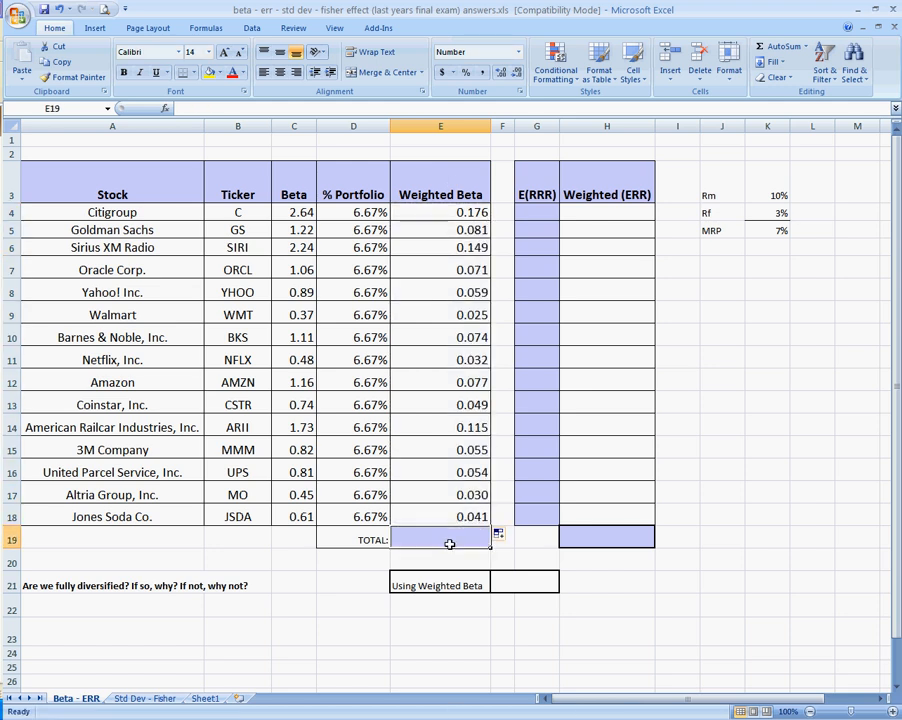
Total the weighted betas in E19 with =SUM(E4:E18), giving a portfolio beta of 1.089.
{"action": "type", "text": "=su"}
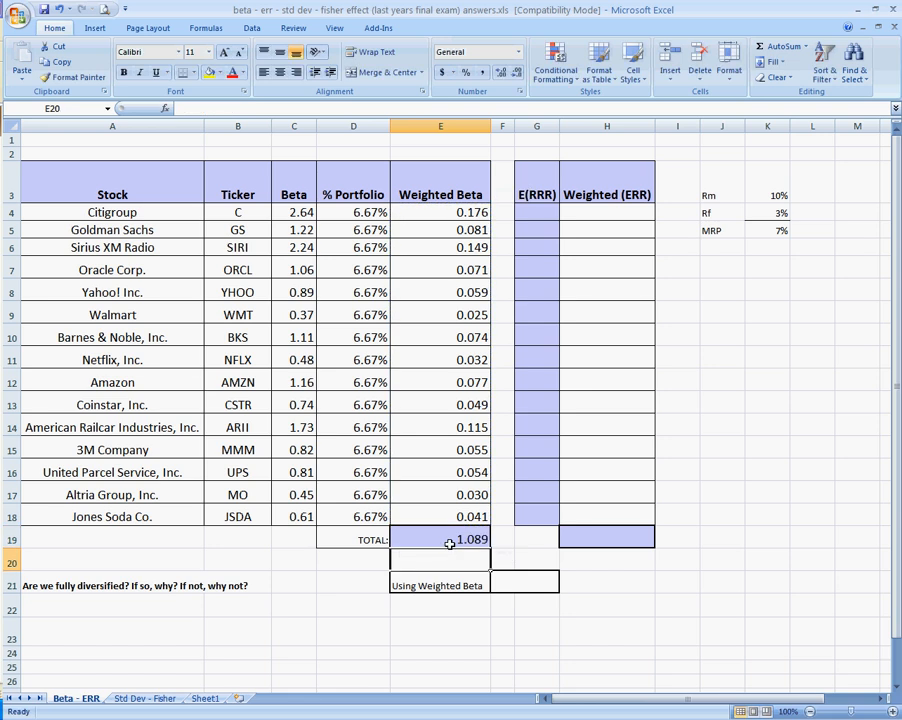
{"action": "left_click", "coordinate": [440, 540]}
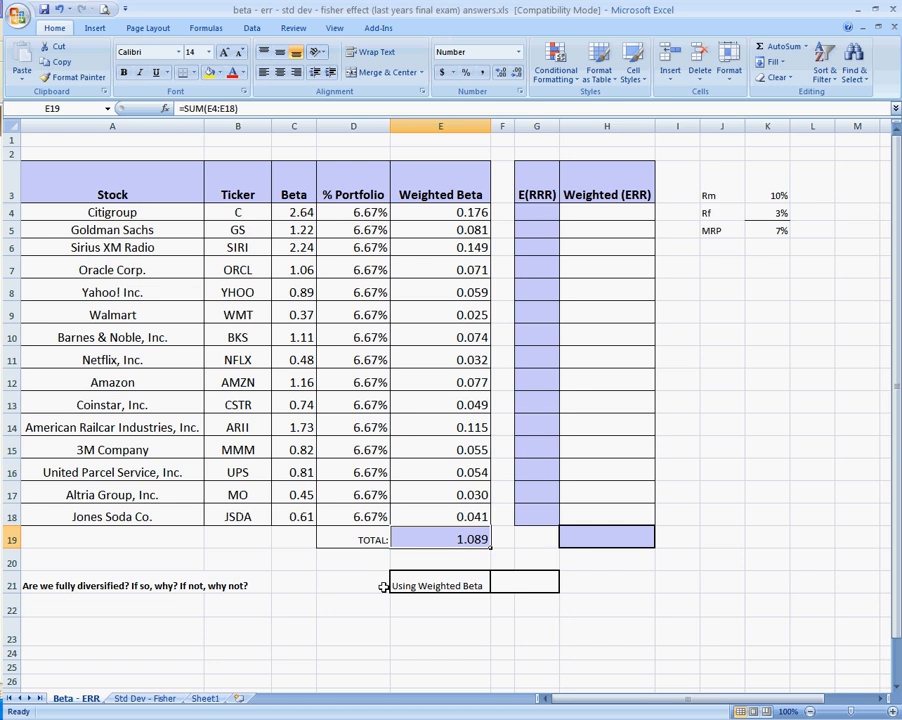
{"action": "left_click", "coordinate": [536, 212]}
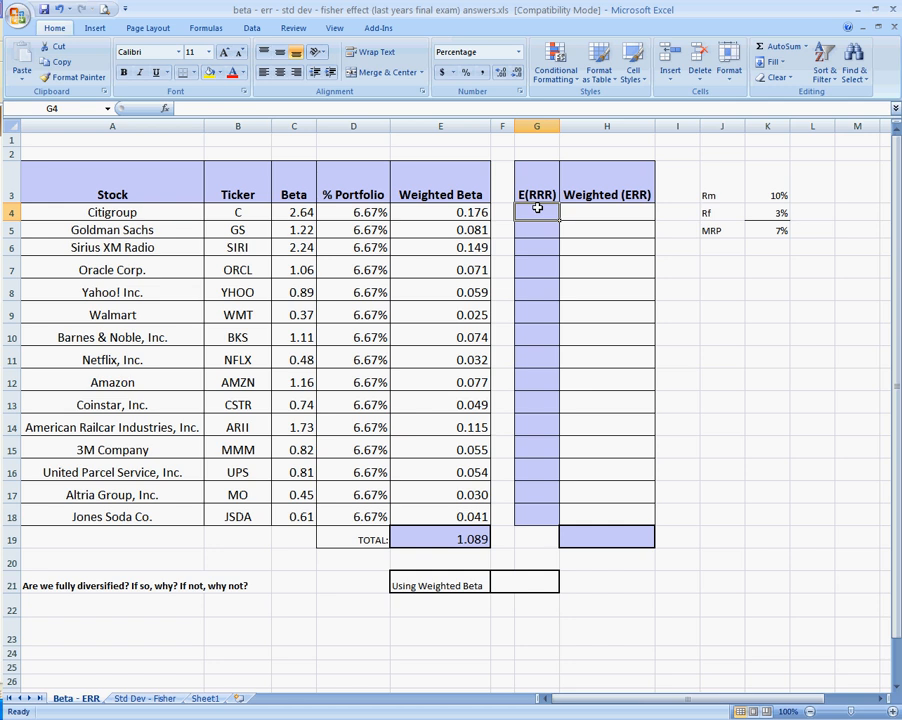
{"action": "mouse_move", "coordinate": [480, 16]}
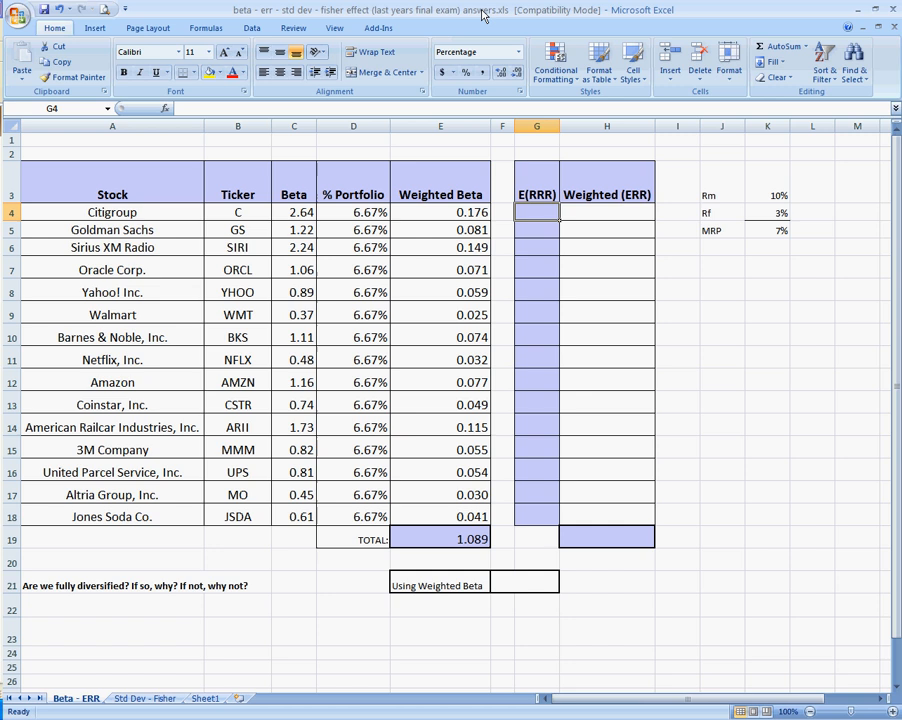
Review the market return, risk-free rate and market risk premium inputs in column K.
{"action": "left_click_drag", "start_coordinate": [722, 196], "coordinate": [768, 212]}
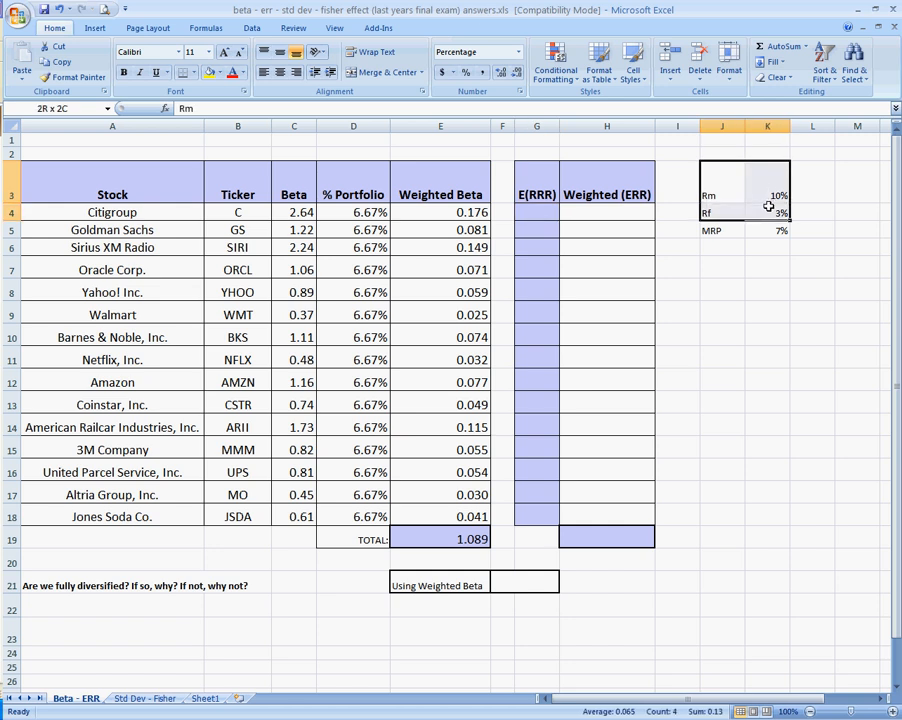
{"action": "left_click", "coordinate": [768, 182]}
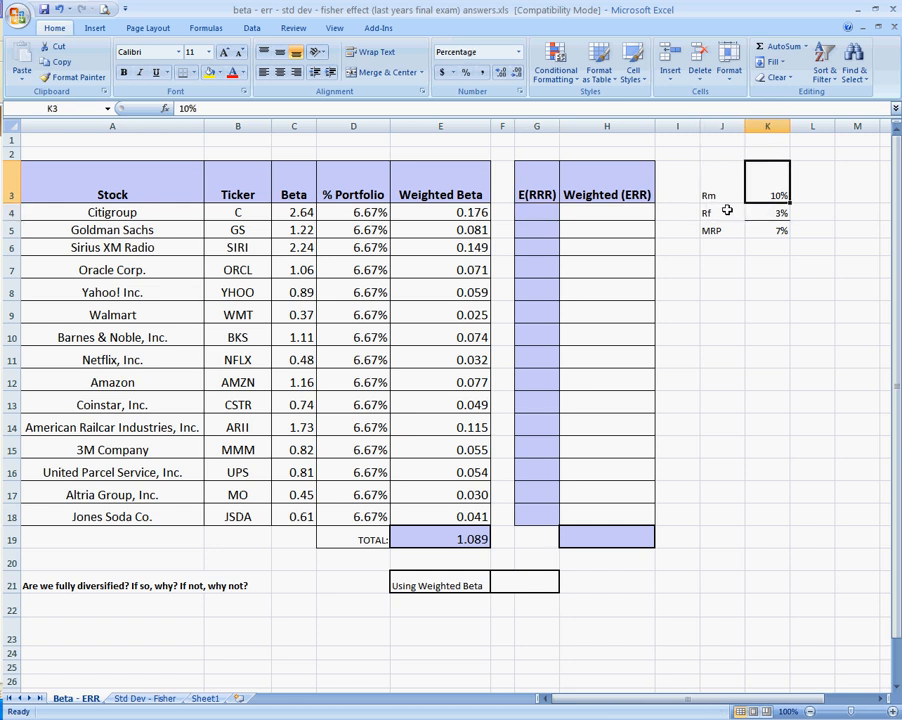
{"action": "left_click", "coordinate": [722, 230]}
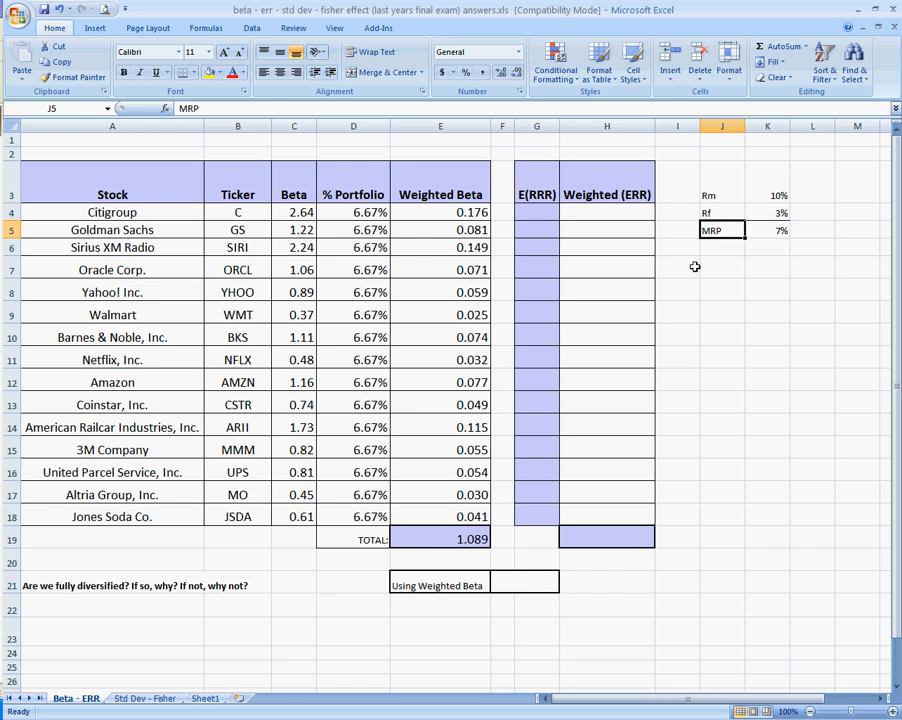
{"action": "mouse_move", "coordinate": [694, 272]}
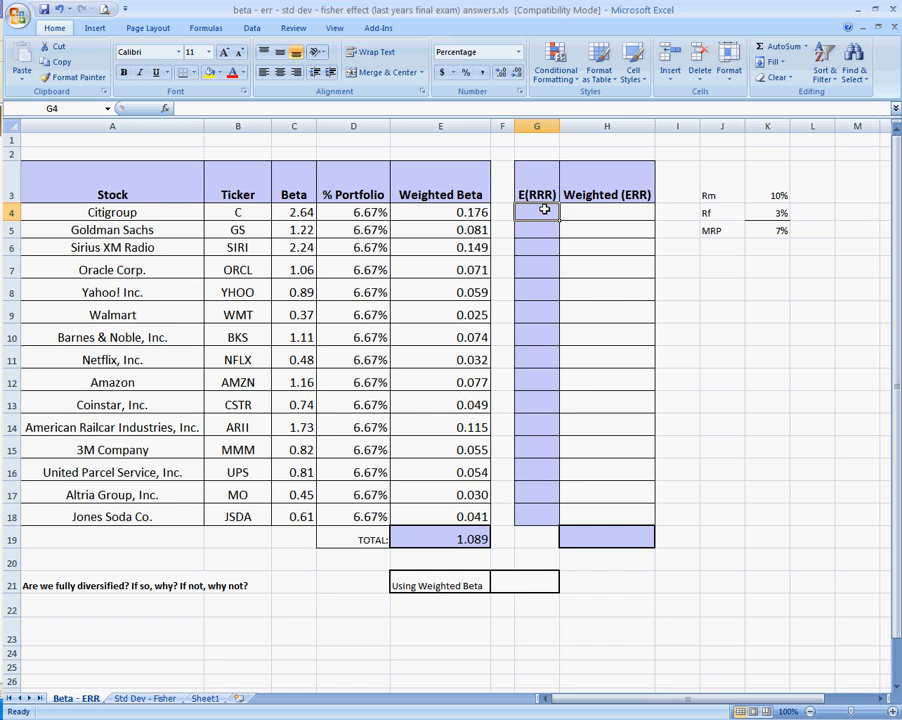
Enter Citigroup's CAPM return in G4 as =$K$4+C4*$K$5, giving 21.48%.
{"action": "type", "text": "="}
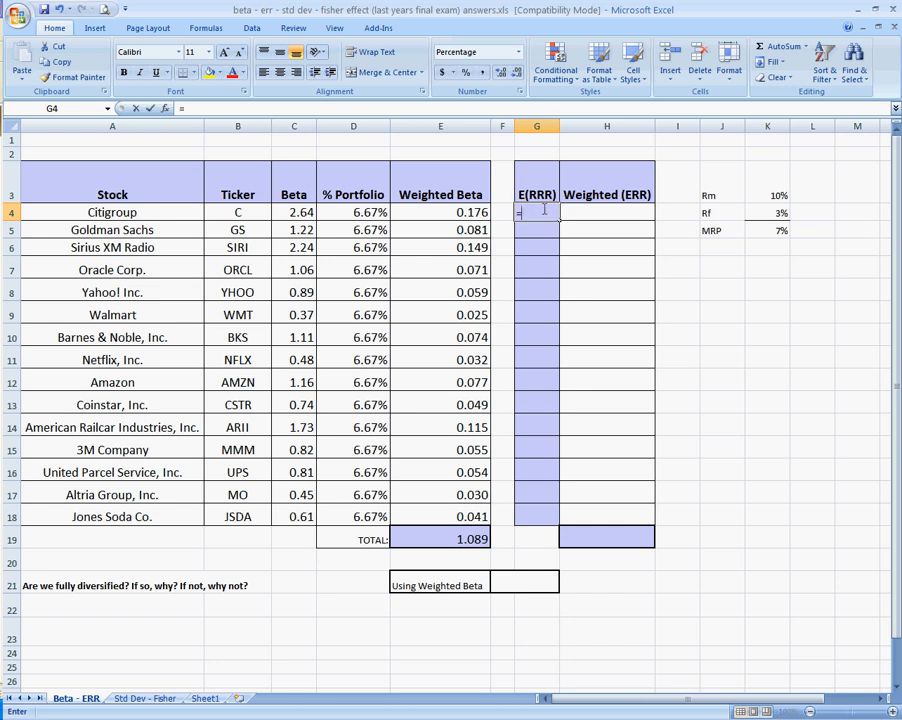
{"action": "left_click", "coordinate": [768, 212]}
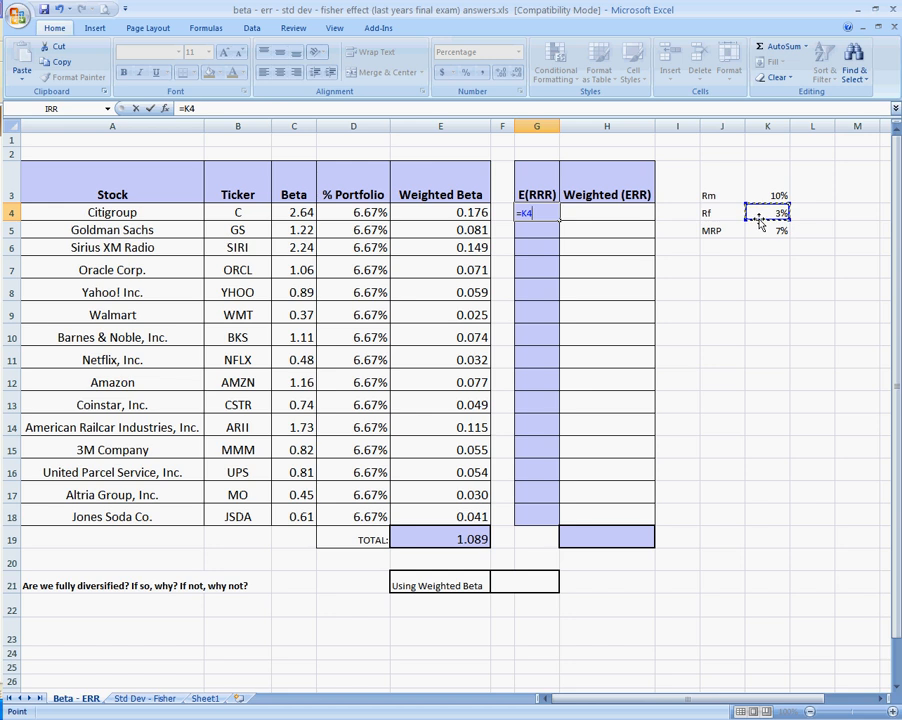
{"action": "type", "text": "+"}
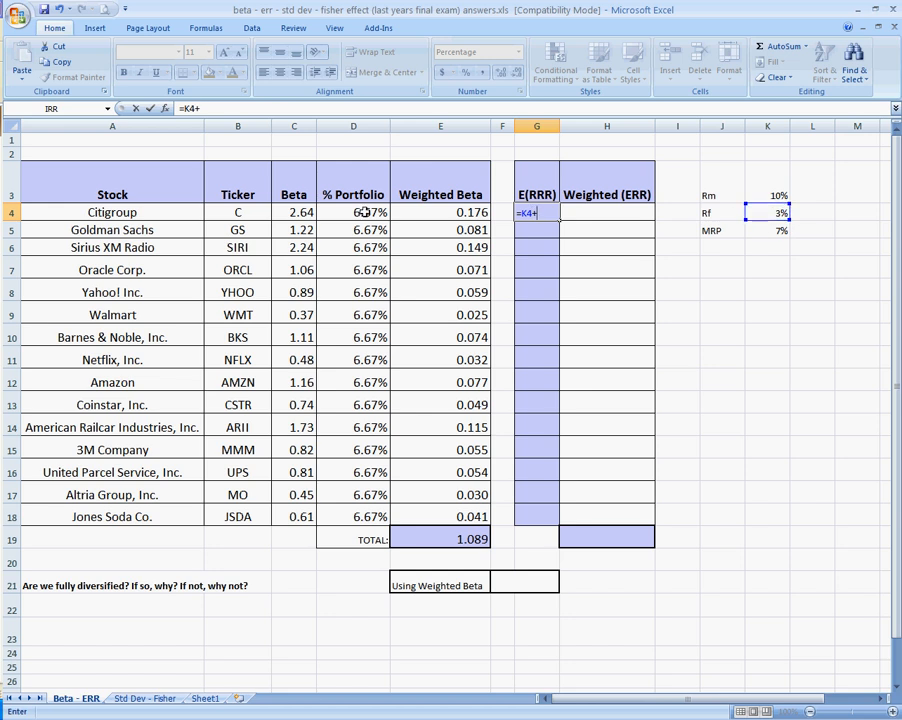
{"action": "left_click", "coordinate": [294, 212]}
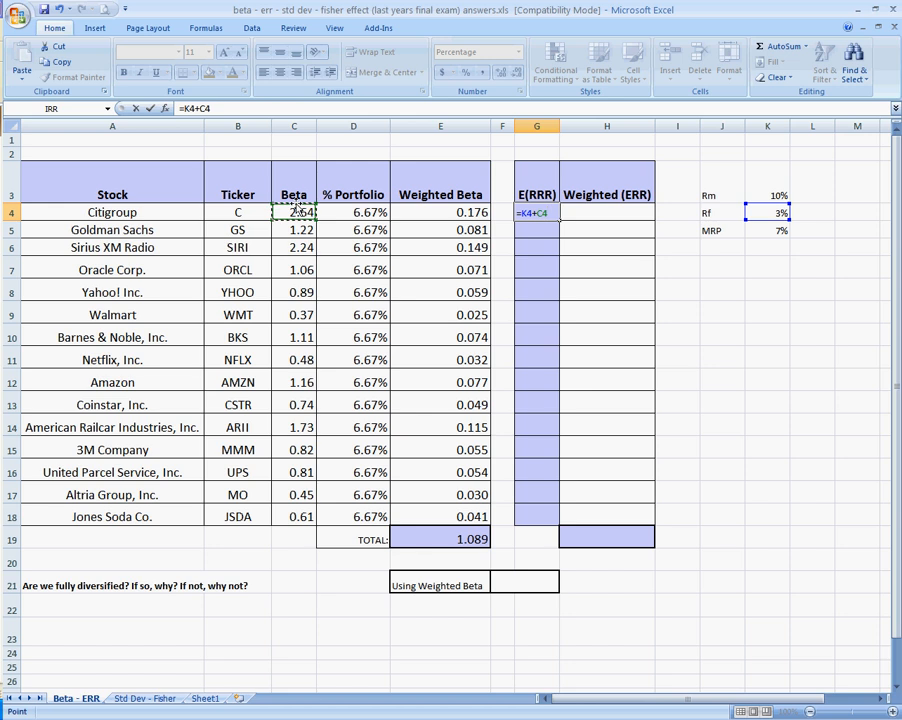
{"action": "type", "text": "*"}
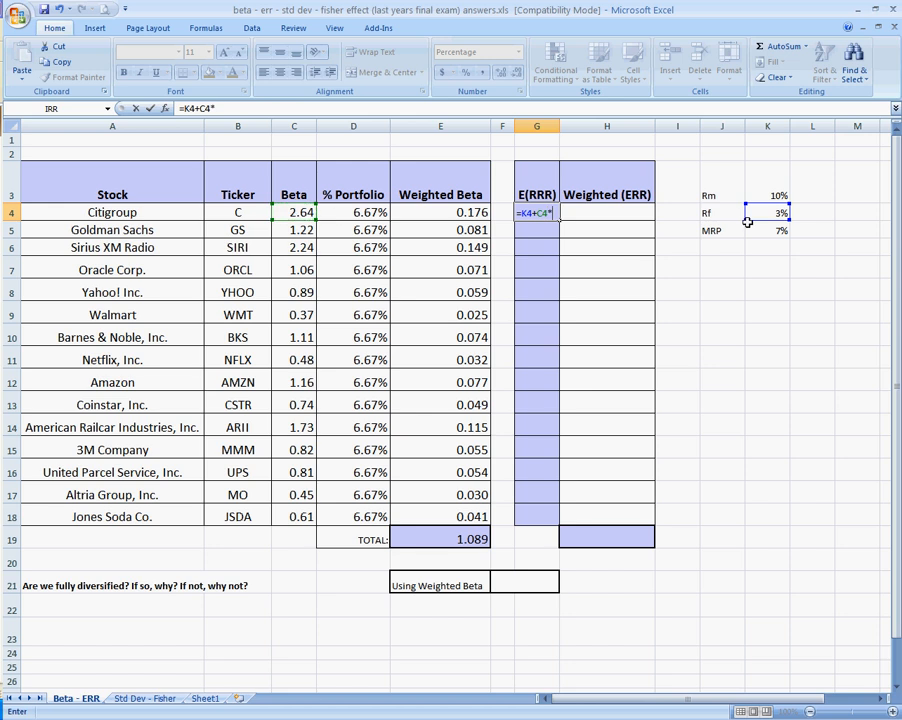
{"action": "left_click", "coordinate": [768, 212]}
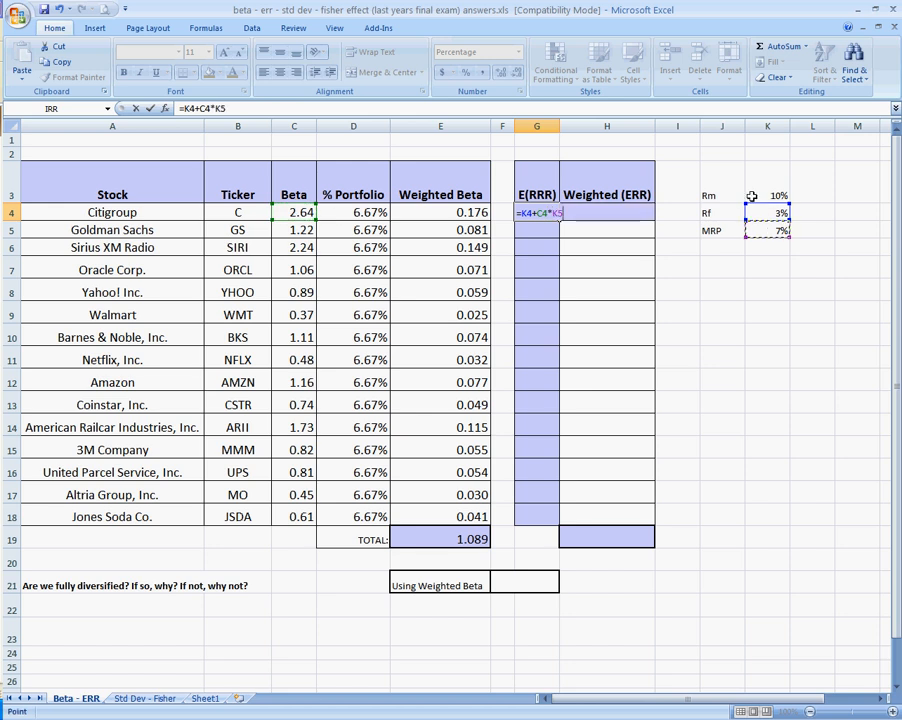
{"action": "mouse_move", "coordinate": [668, 216]}
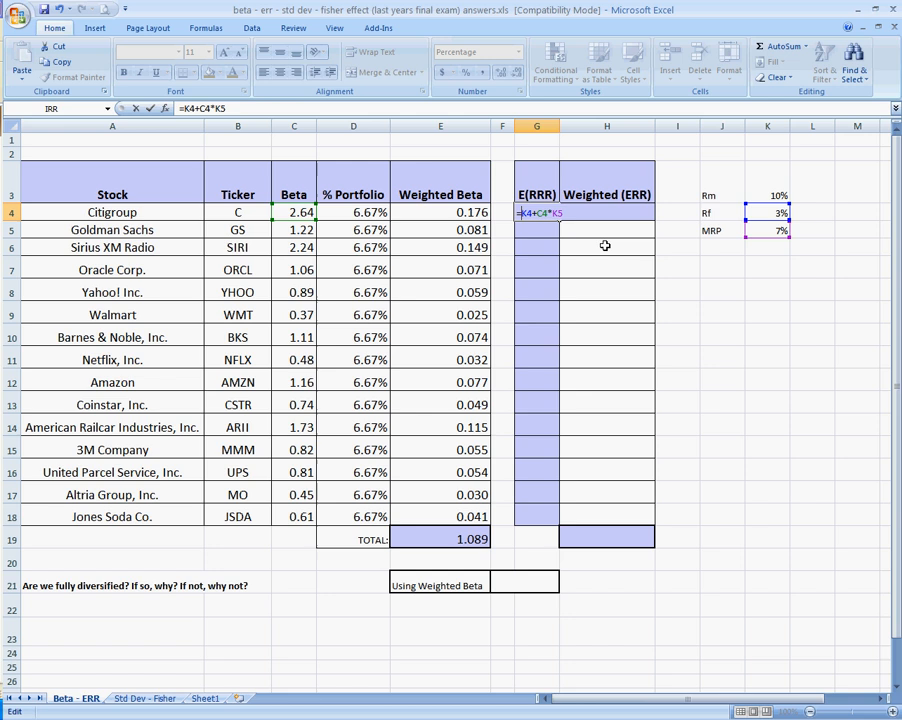
{"action": "key", "text": "f4"}
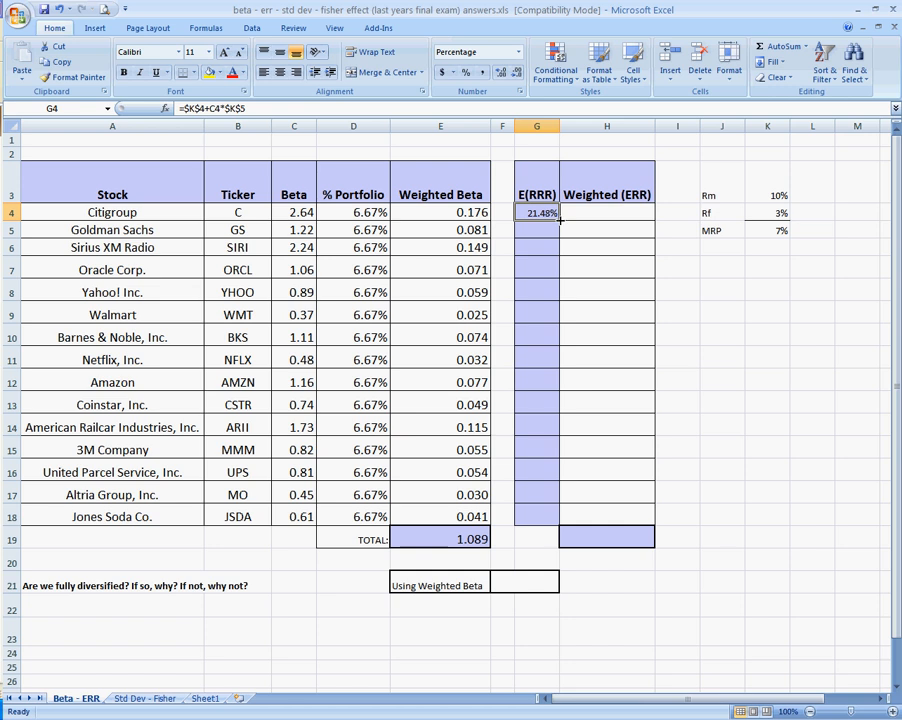
{"action": "mouse_move", "coordinate": [278, 212]}
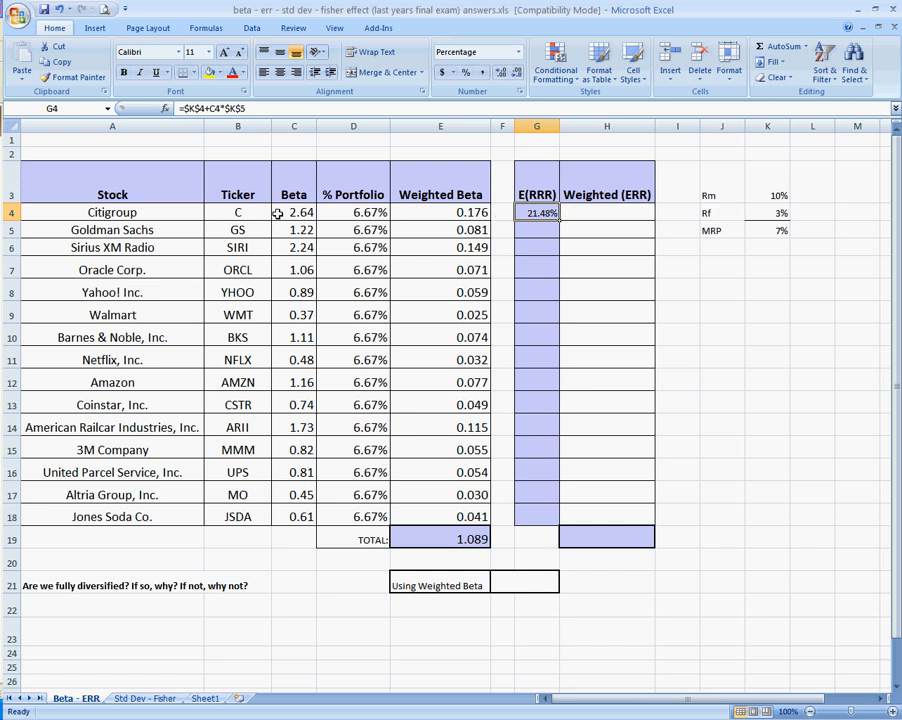
{"action": "mouse_move", "coordinate": [284, 212]}
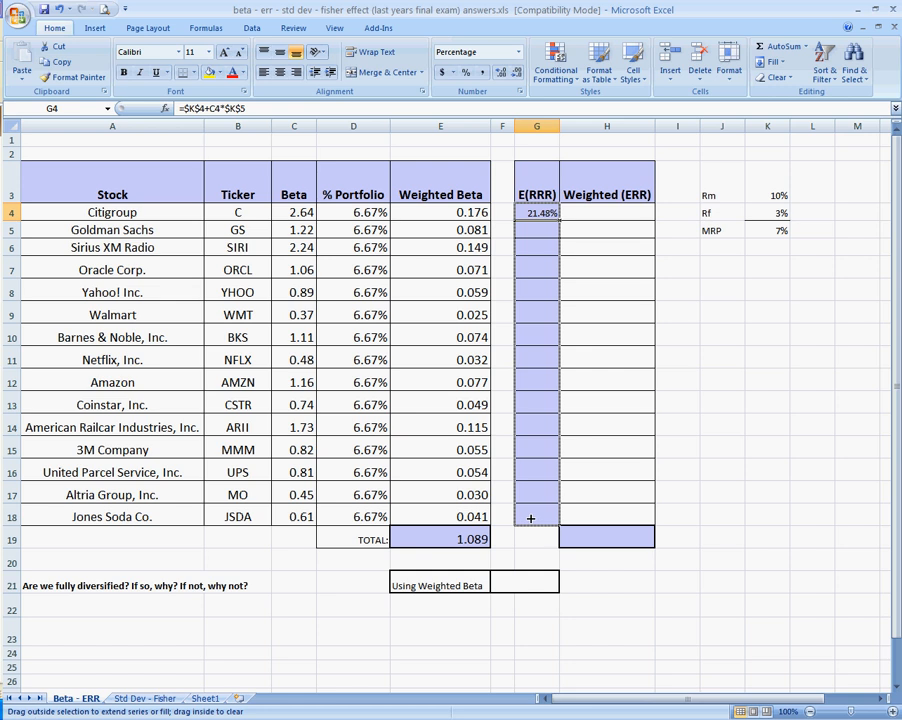
Fill expected returns down to all fifteen stocks and compute Citigroup's weighted return =D4*G4 (1.432%).
{"action": "left_click_drag", "start_coordinate": [536, 212], "coordinate": [536, 516]}
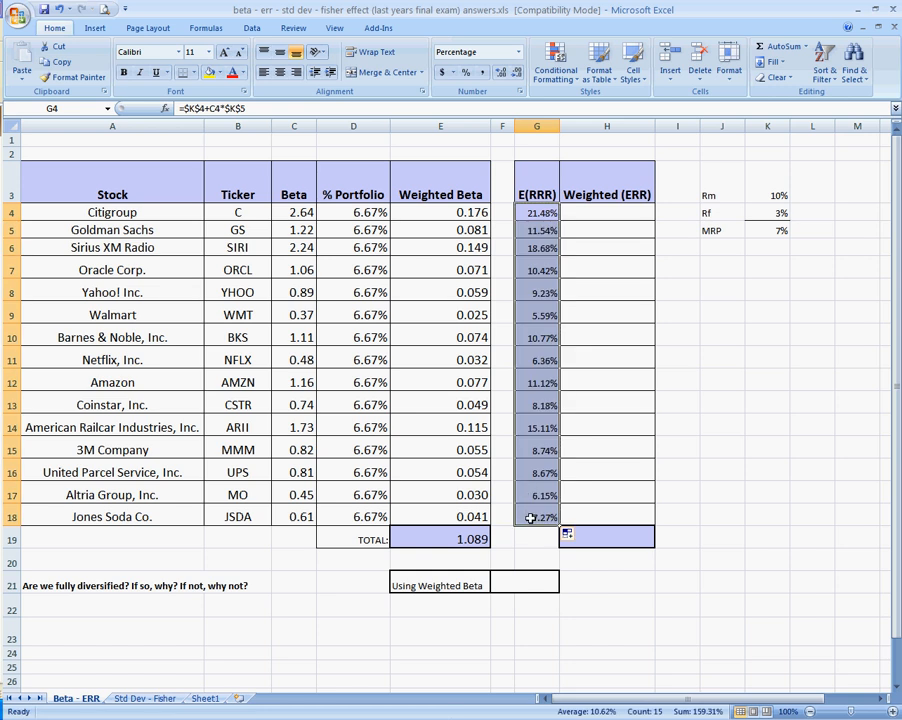
{"action": "left_click", "coordinate": [606, 212]}
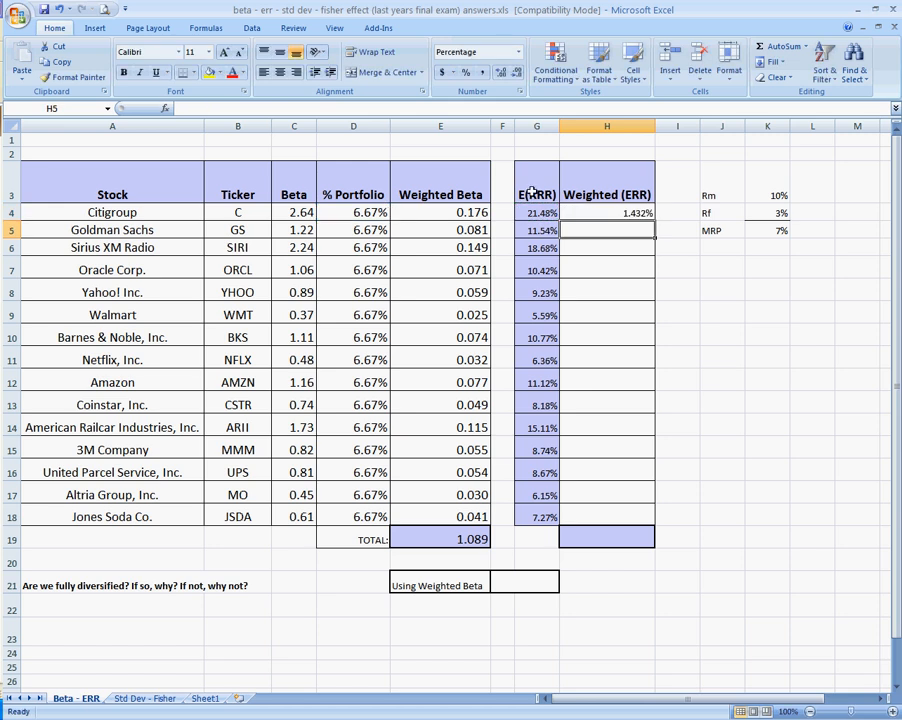
Fill weighted returns to all stocks and total them in H19 with =SUM(H4:H18), giving 10.621%.
{"action": "left_click", "coordinate": [606, 212]}
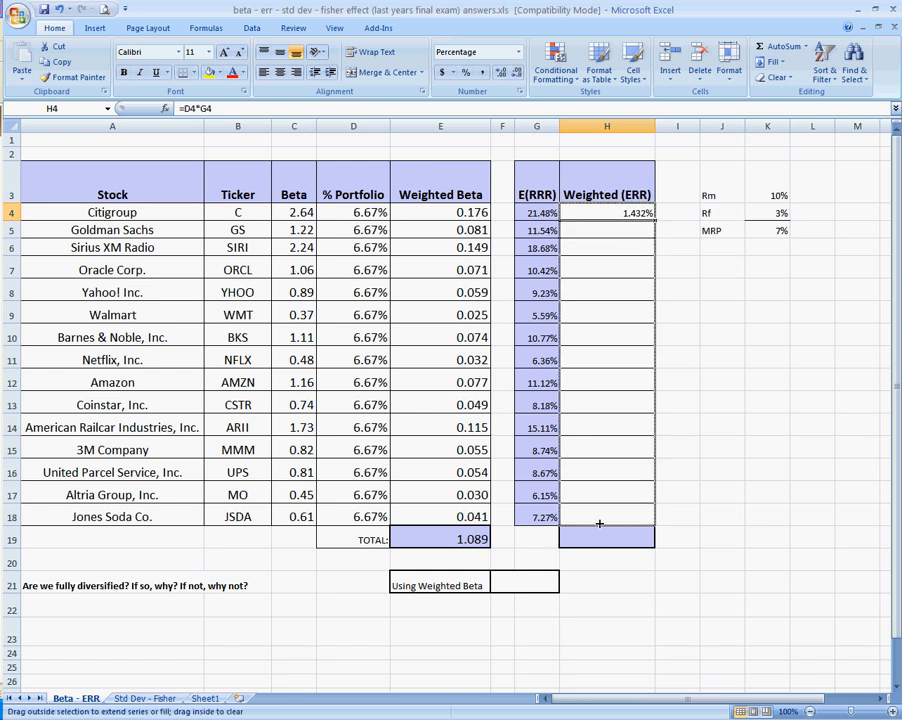
{"action": "left_click_drag", "start_coordinate": [606, 212], "coordinate": [606, 516]}
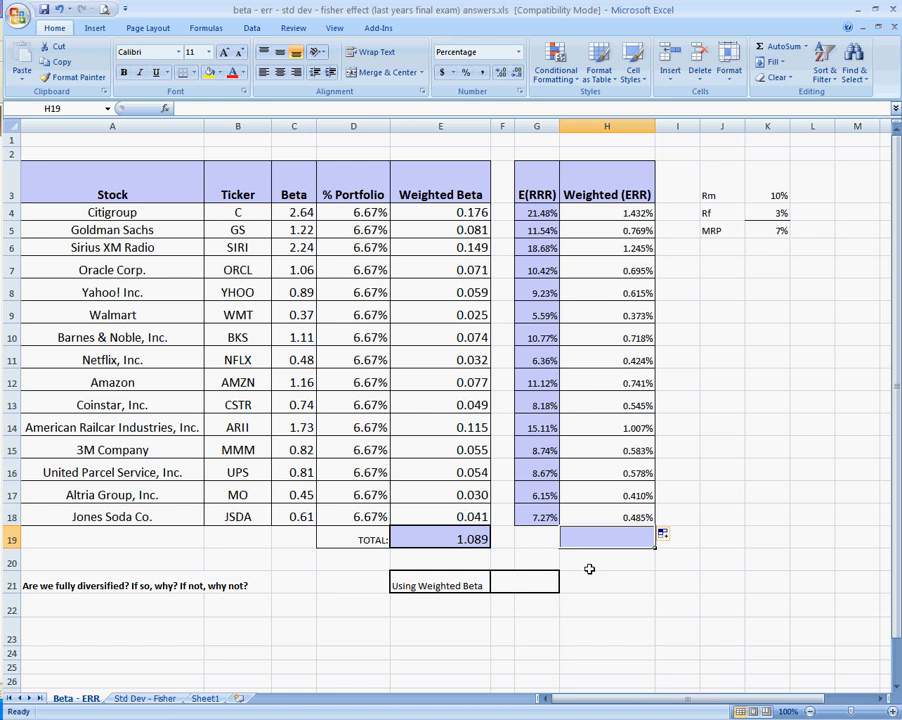
{"action": "type", "text": "=sum("}
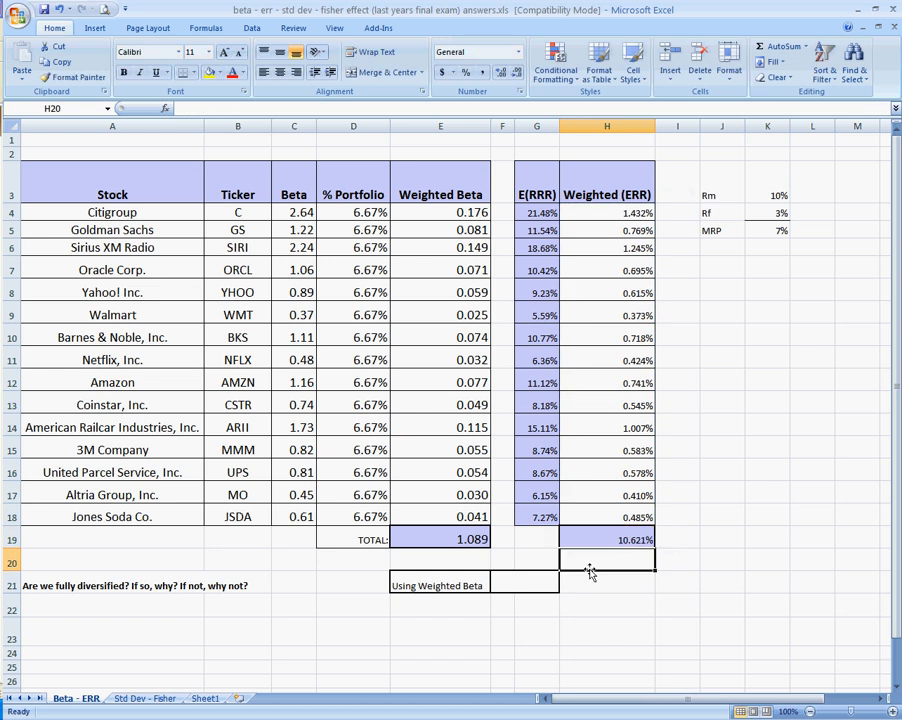
{"action": "left_click", "coordinate": [608, 584]}
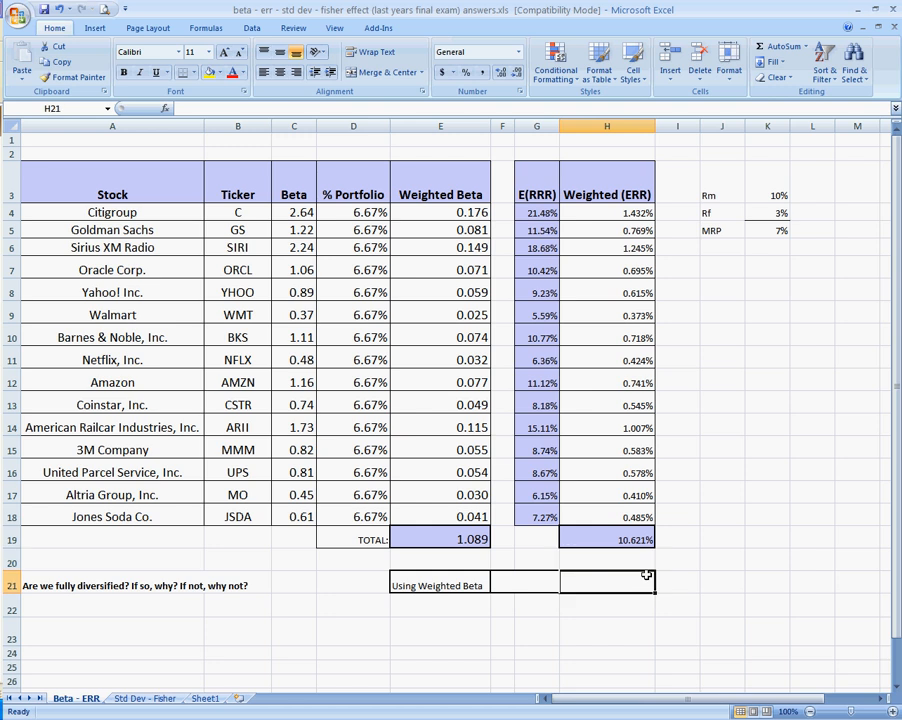
{"action": "left_click", "coordinate": [606, 540]}
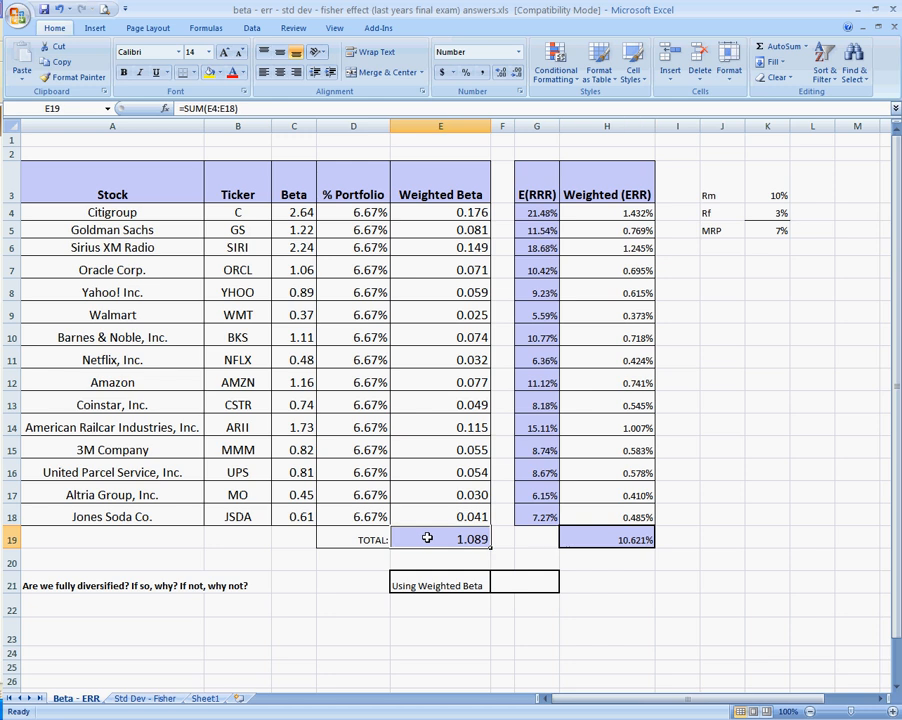
{"action": "mouse_move", "coordinate": [492, 550]}
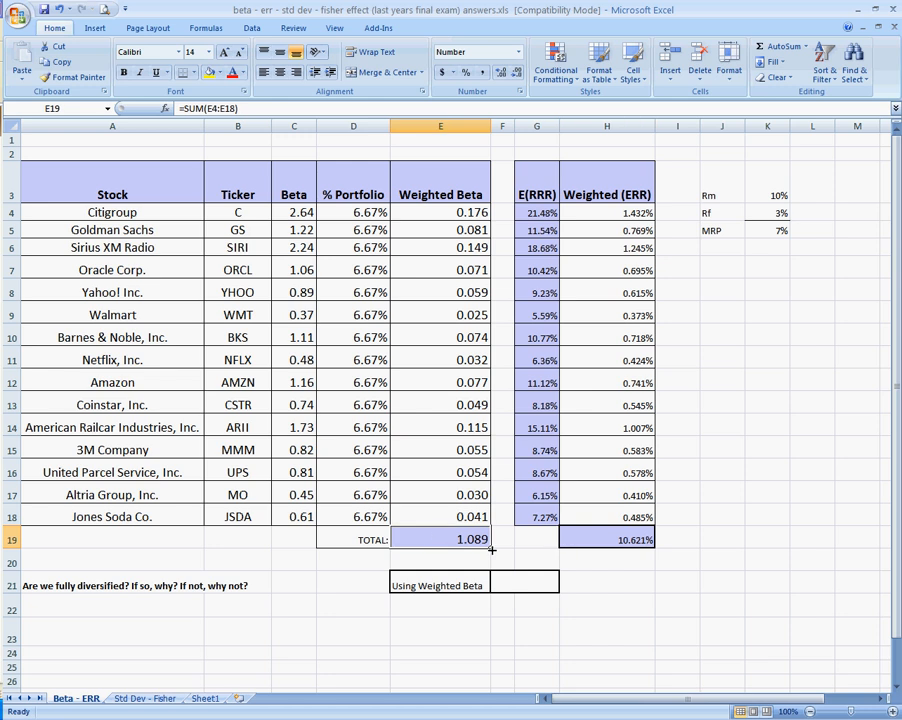
Check the portfolio return in H21 as =K4+E19*K5 using total weighted beta, matching 10.621%.
{"action": "left_click", "coordinate": [524, 584]}
{"action": "type", "text": "=K4+"}
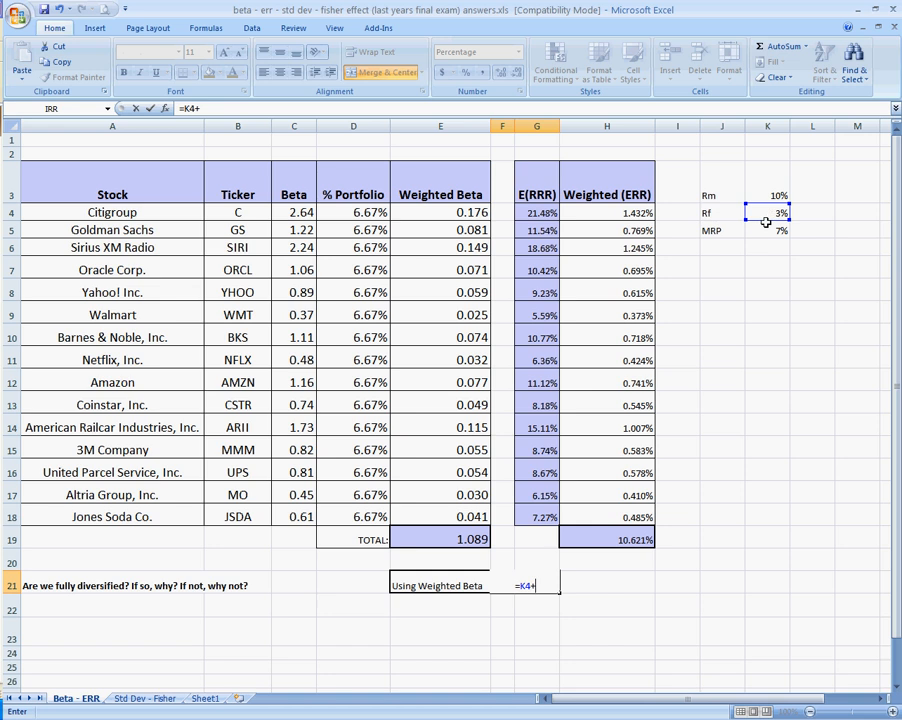
{"action": "left_click", "coordinate": [440, 540]}
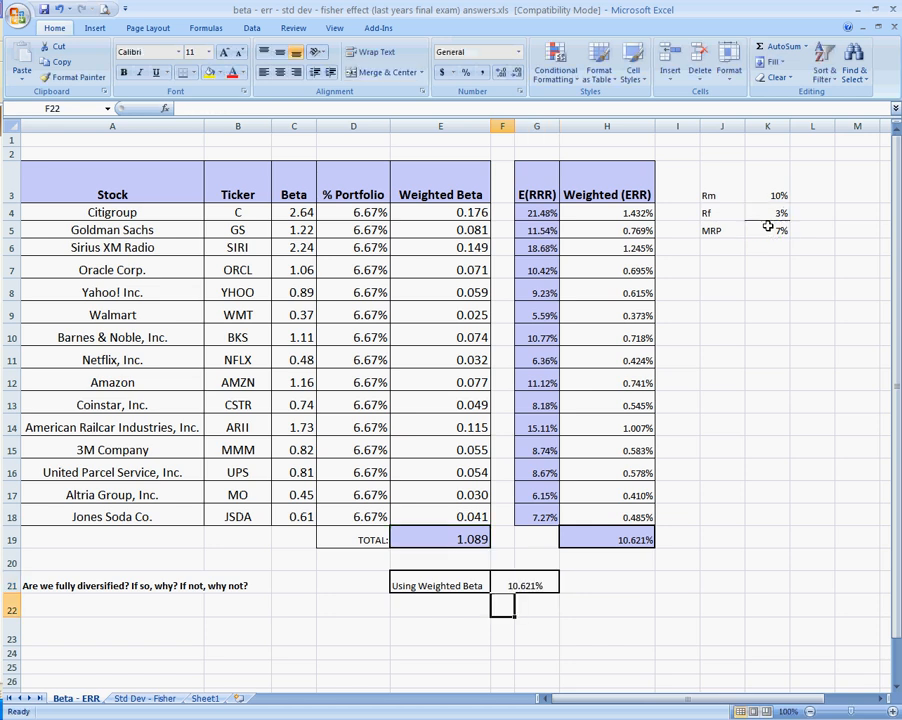
{"action": "left_click", "coordinate": [536, 584]}
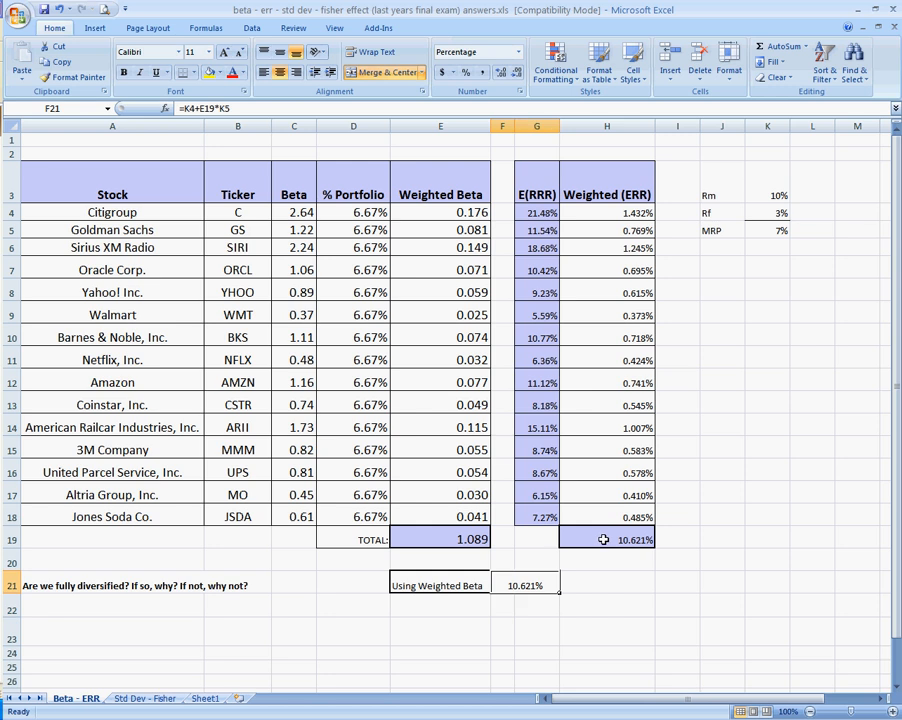
{"action": "mouse_move", "coordinate": [568, 564]}
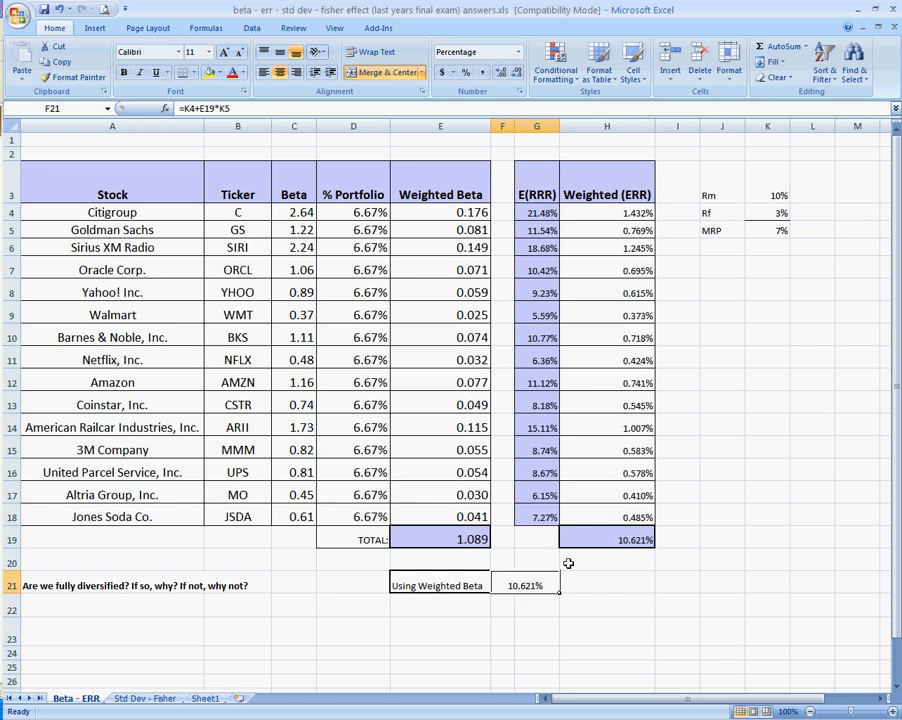
{"action": "mouse_move", "coordinate": [376, 560]}
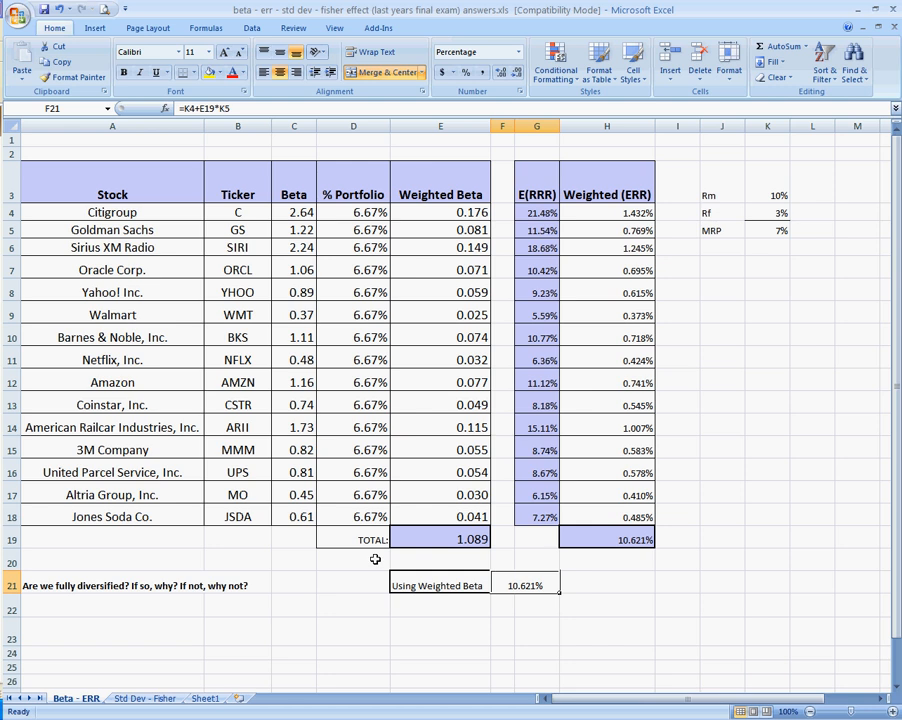
{"action": "left_click", "coordinate": [112, 584]}
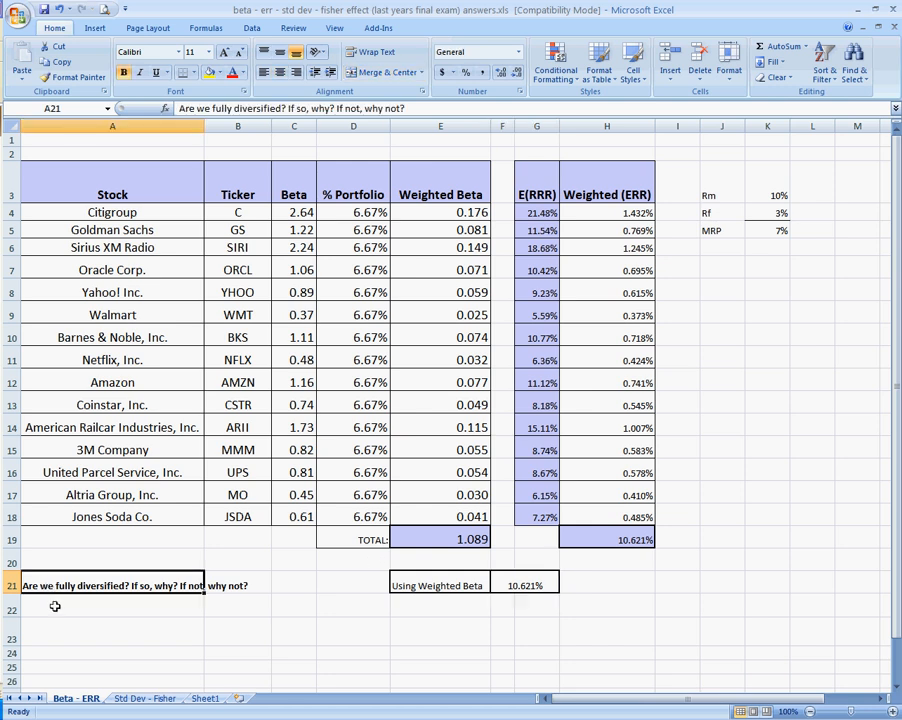
{"action": "left_click", "coordinate": [112, 608]}
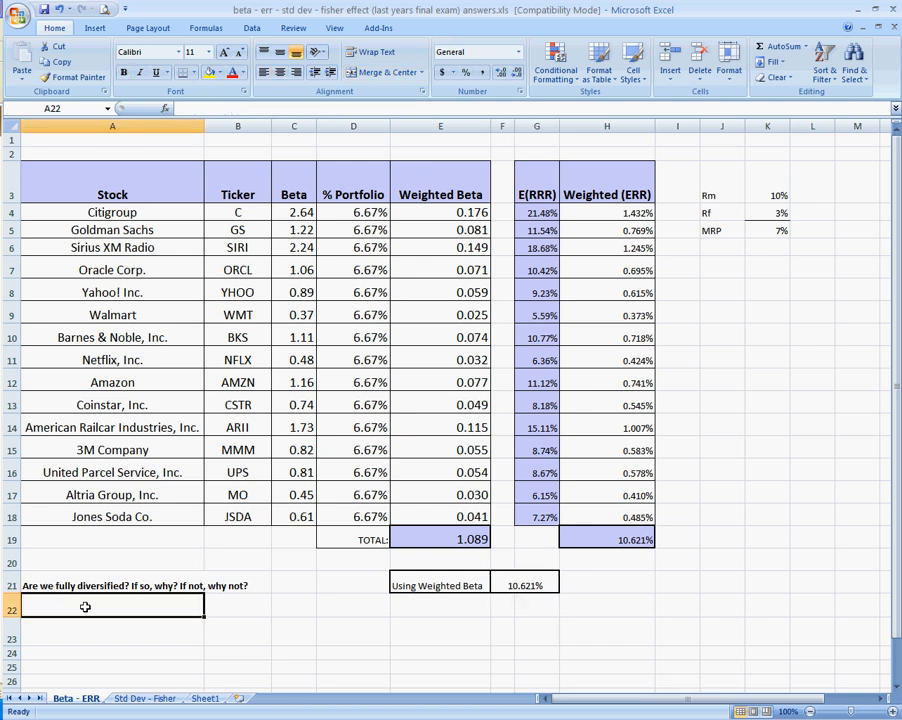
{"action": "left_click", "coordinate": [236, 608]}
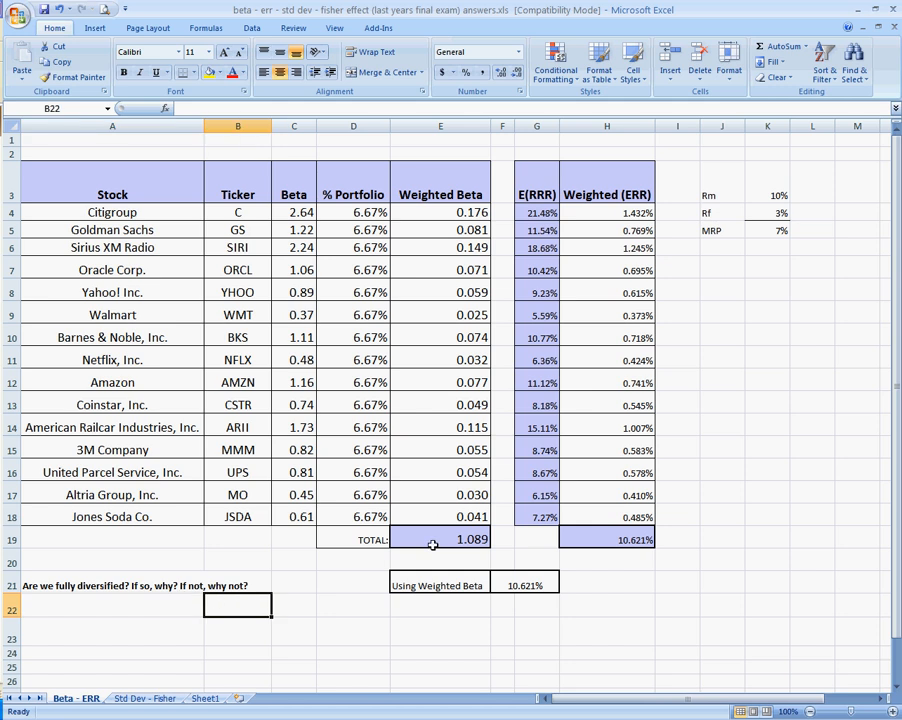
{"action": "left_click", "coordinate": [440, 540]}
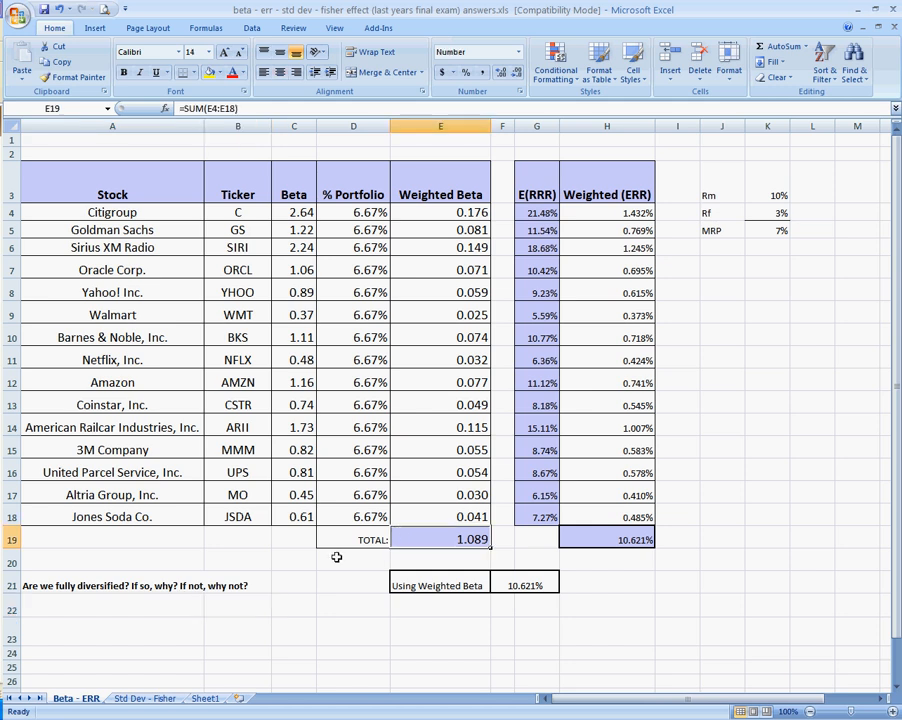
{"action": "mouse_move", "coordinate": [244, 586]}
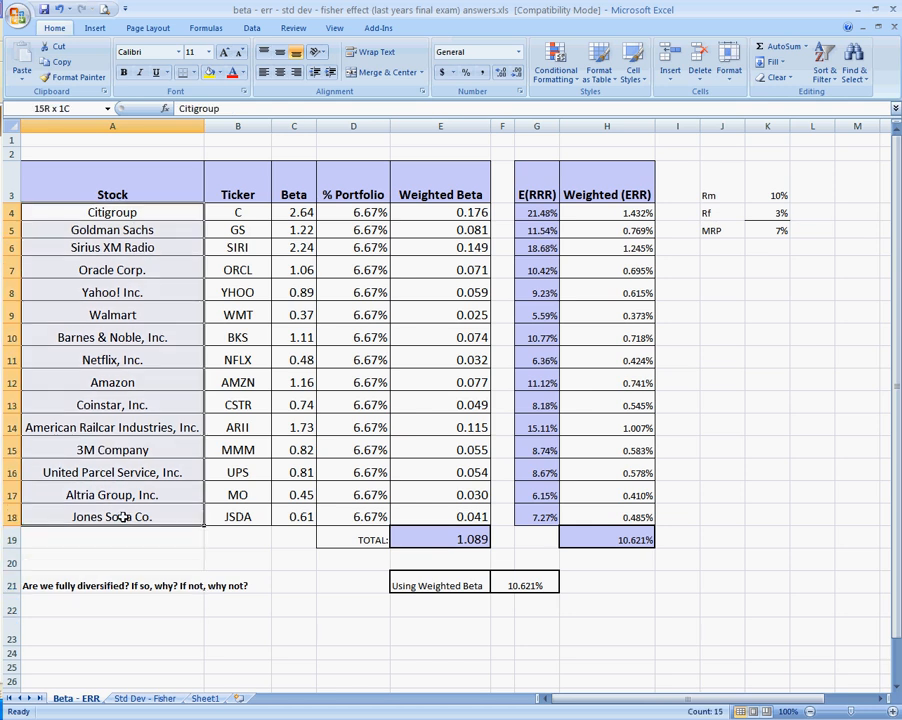
{"action": "left_click", "coordinate": [112, 608]}
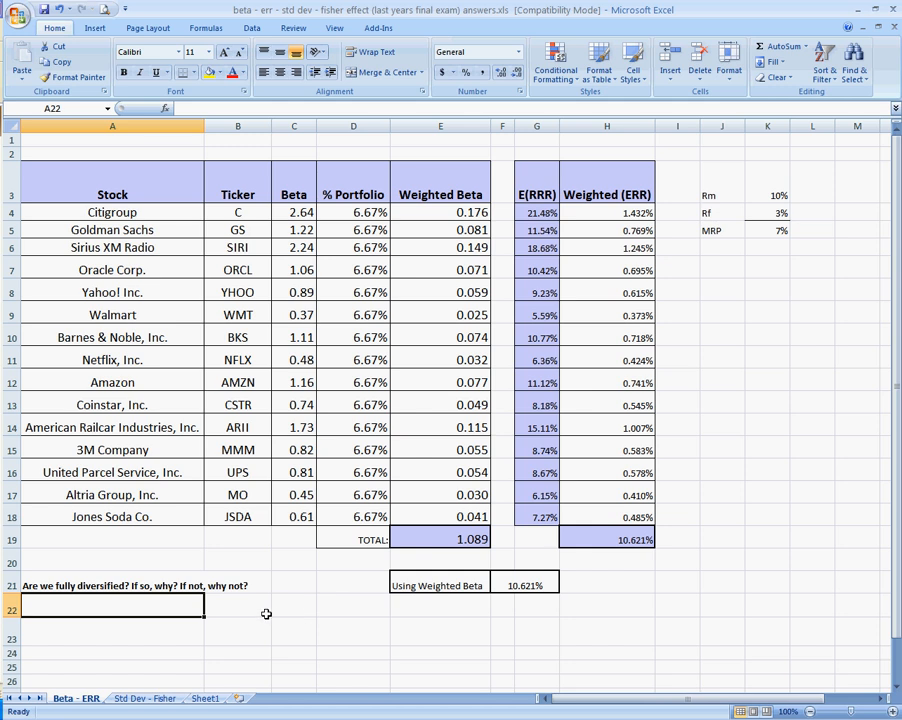
{"action": "mouse_move", "coordinate": [262, 616]}
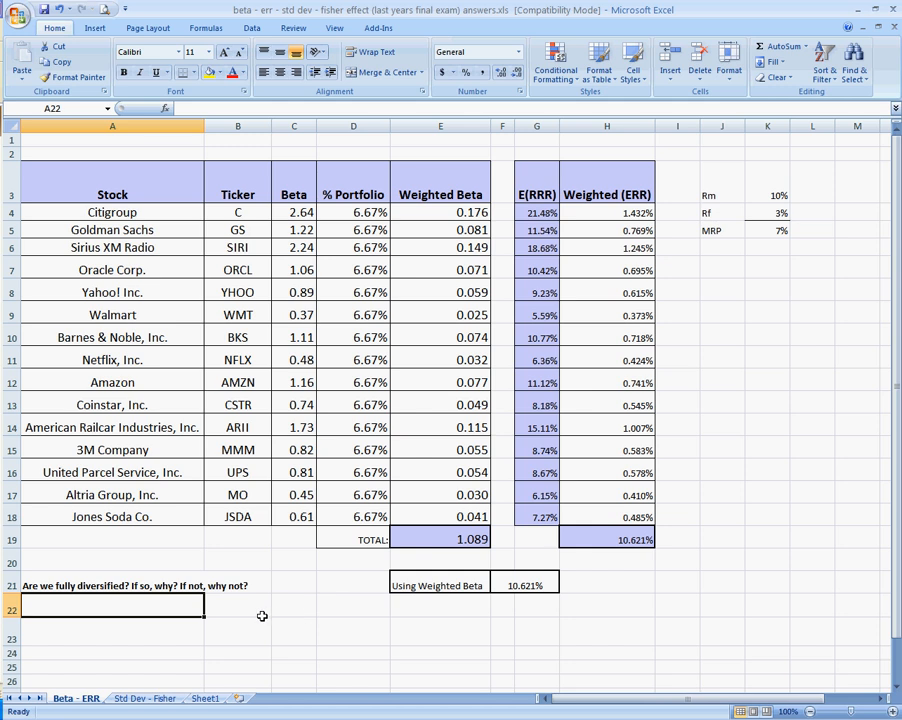